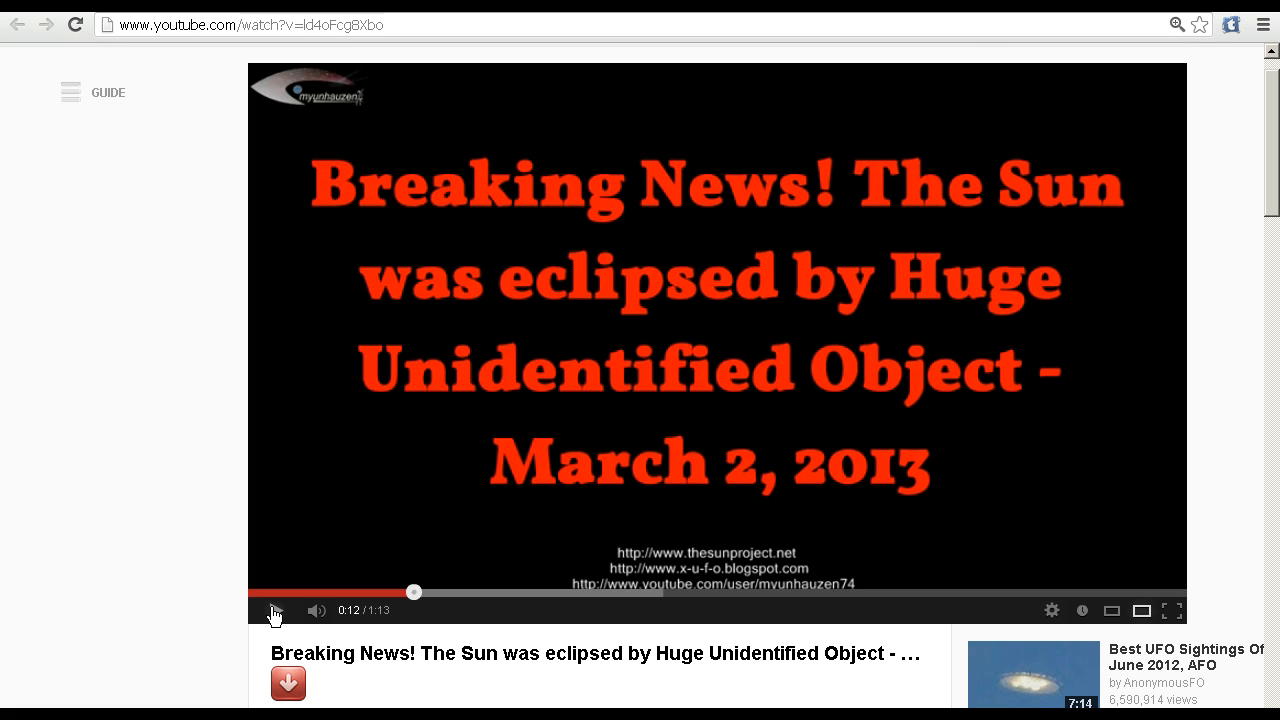
# Play the eclipsed-Sun news video and pause it on the Sun footage around 0:35
pyautogui.click(272, 610)
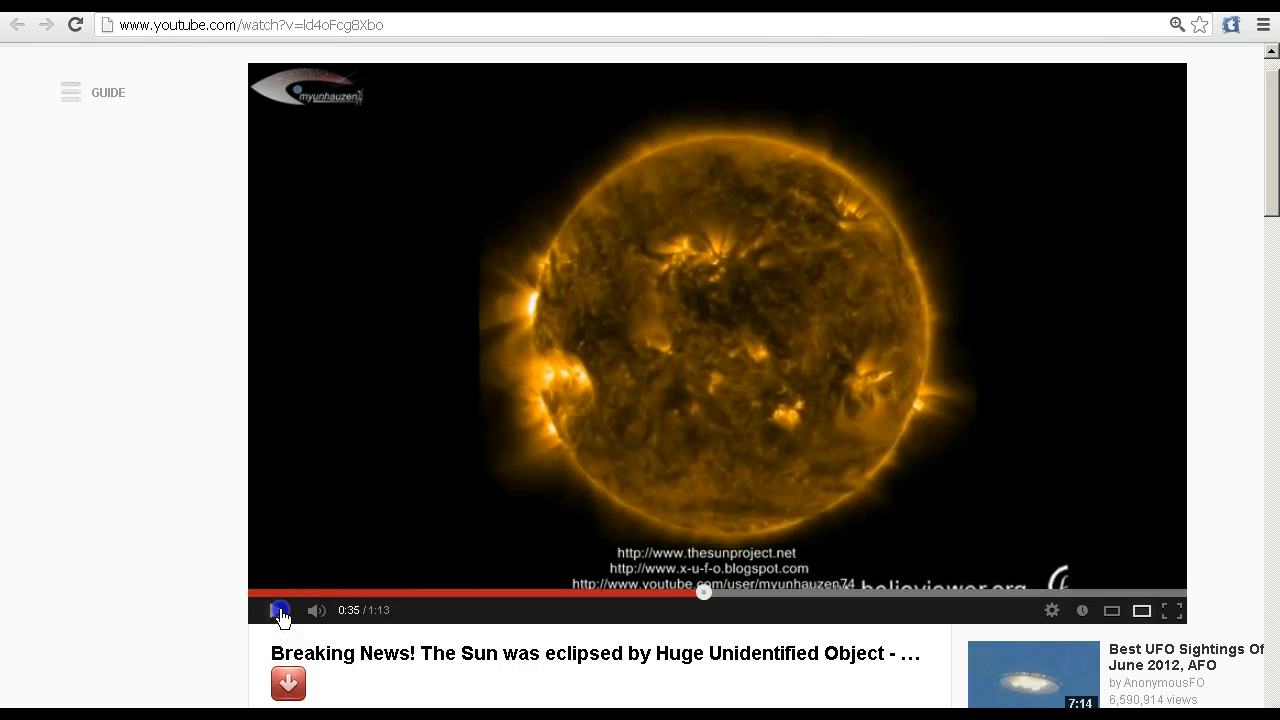
pyautogui.click(280, 610)
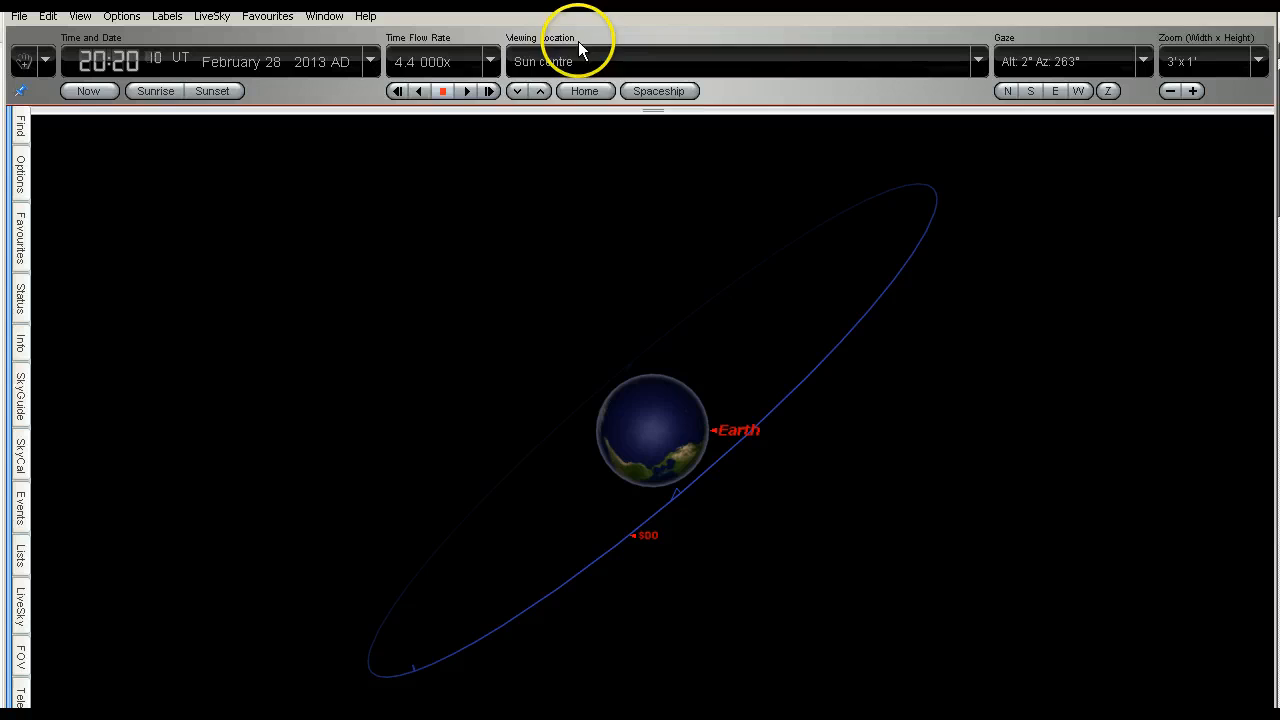
pyautogui.moveTo(797, 82)
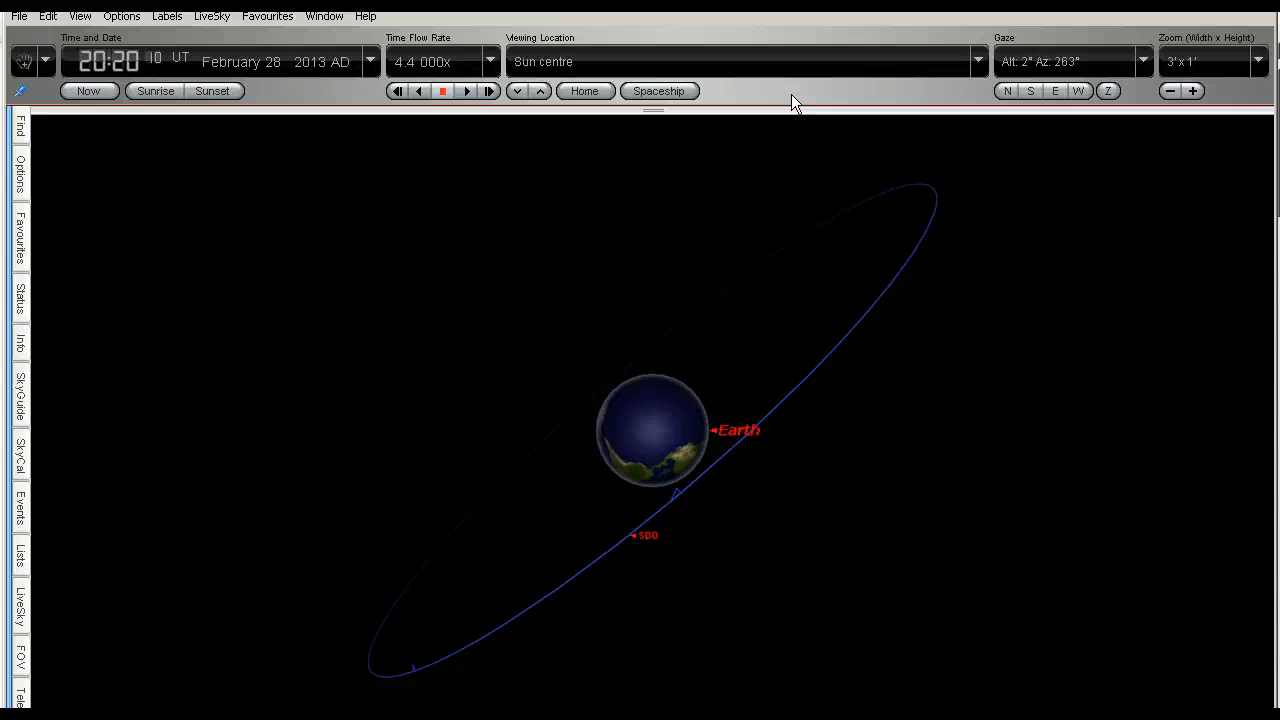
pyautogui.click(633, 543)
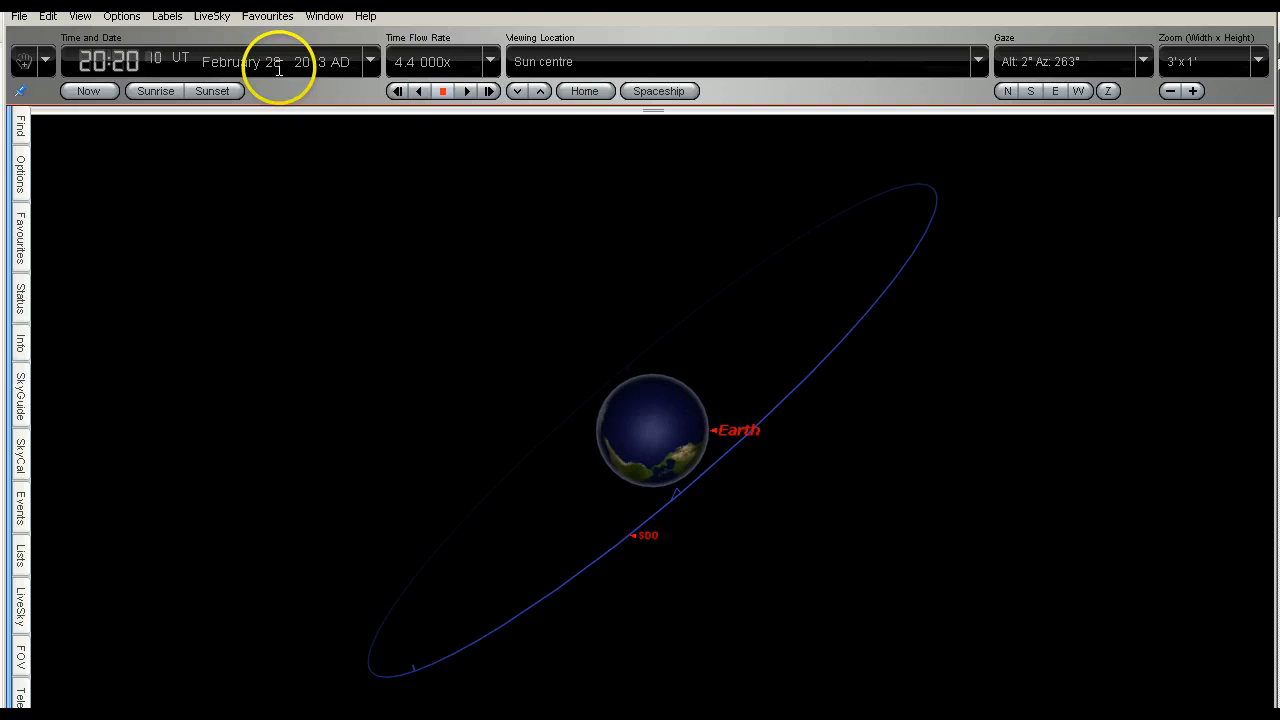
pyautogui.moveTo(298, 98)
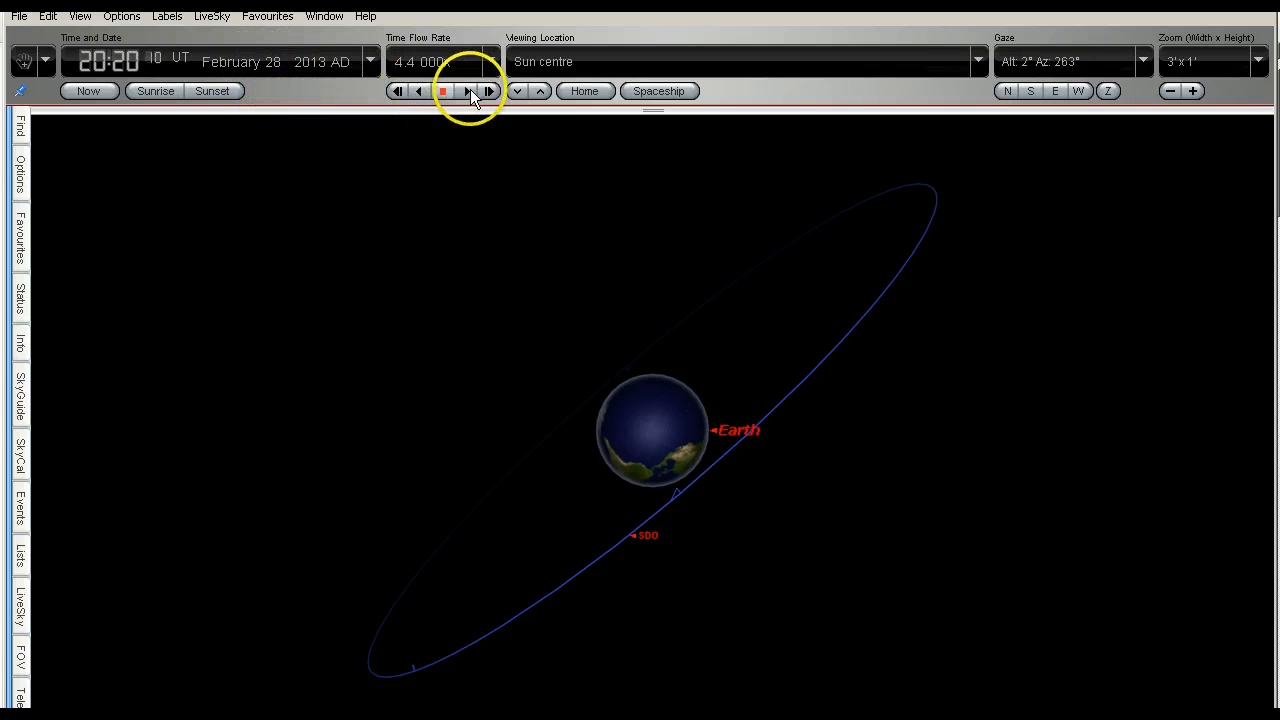
# Run time forward at 4,400x from February 28, stopping on the morning of March 2, 2013
pyautogui.click(468, 91)
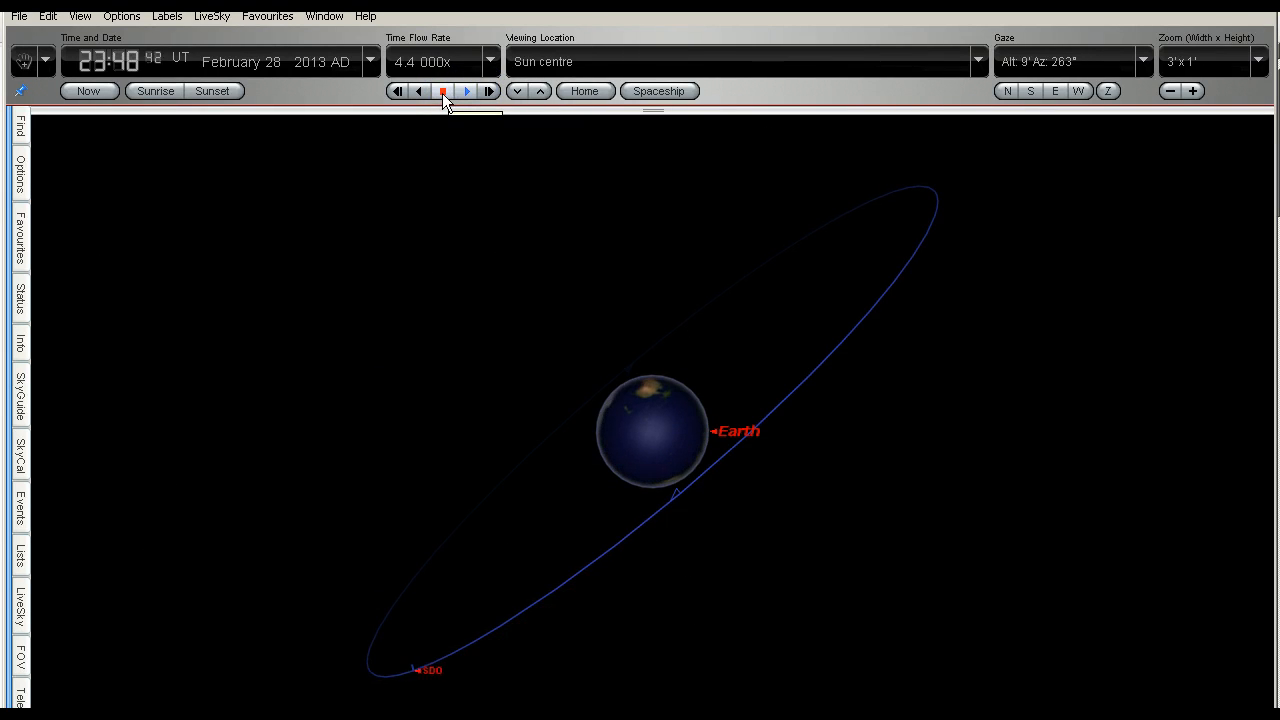
pyautogui.click(472, 90)
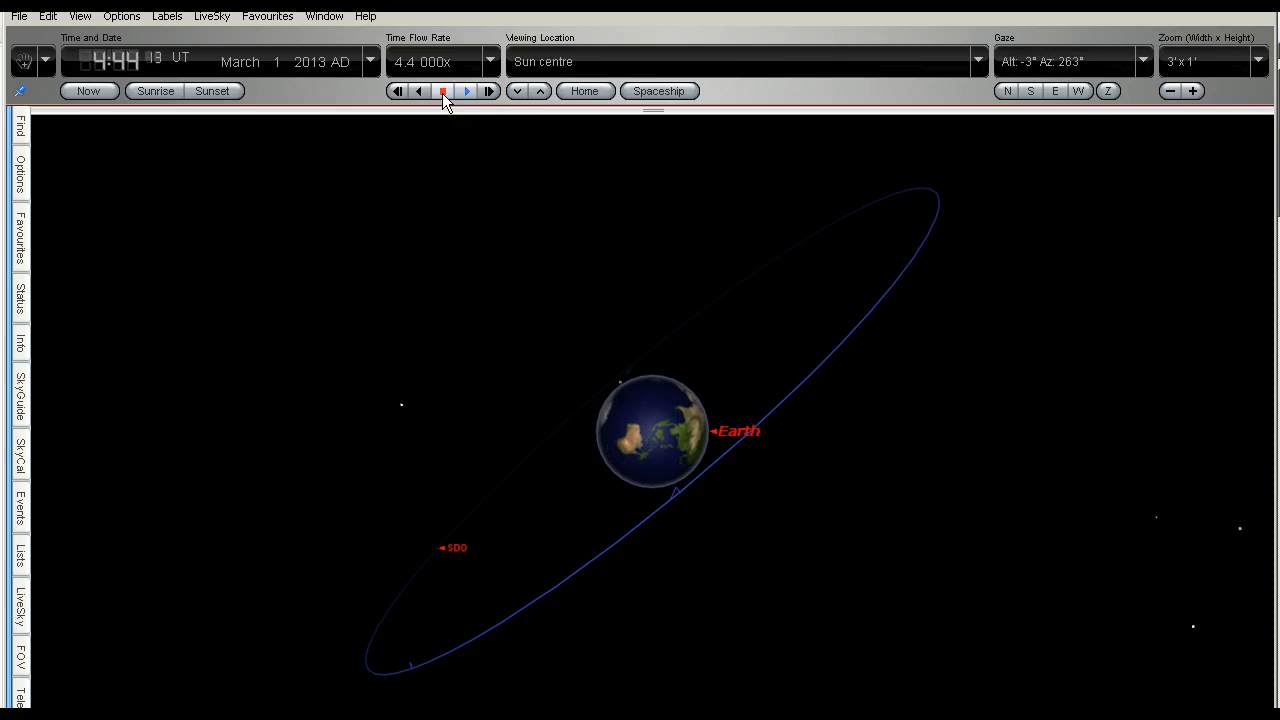
pyautogui.click(440, 91)
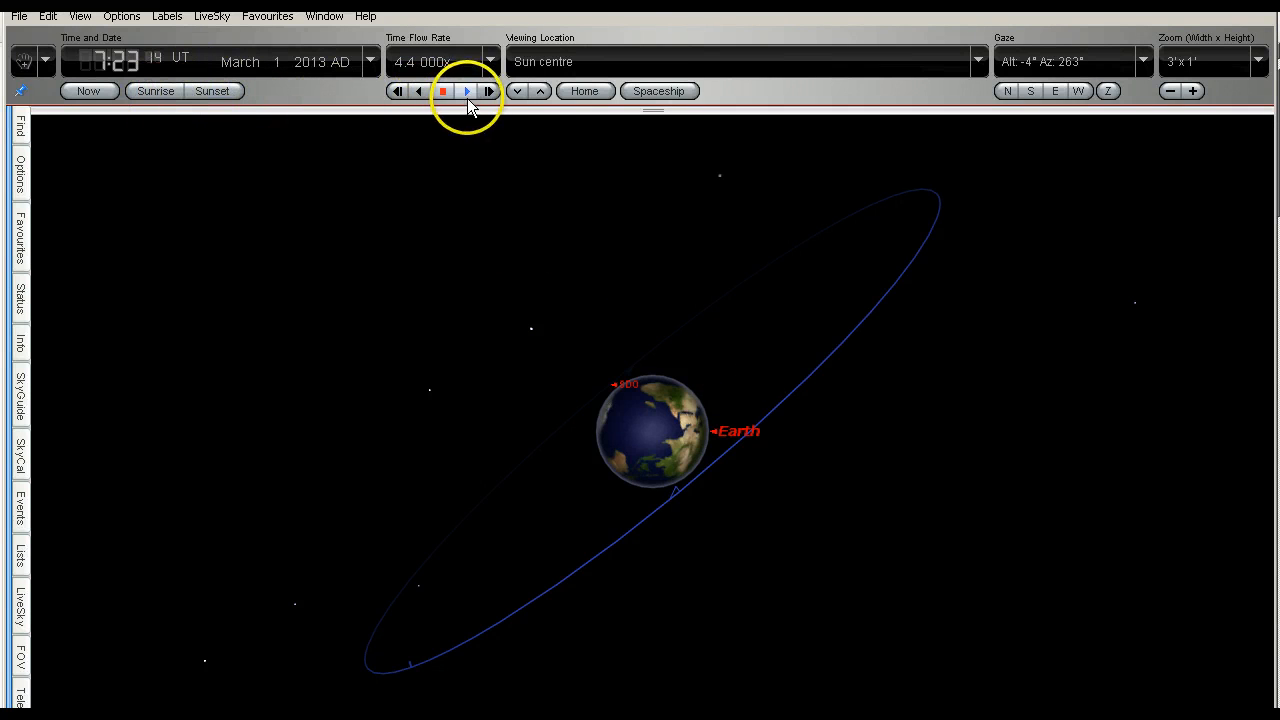
pyautogui.click(473, 91)
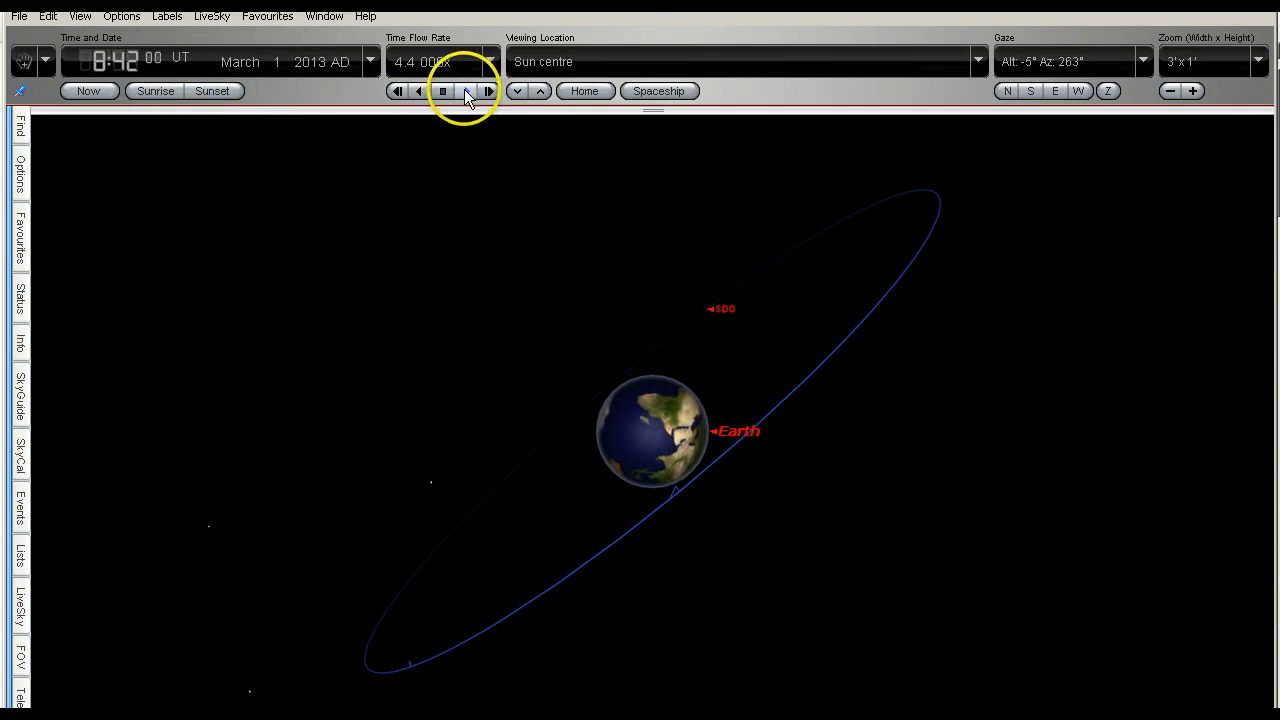
pyautogui.click(443, 90)
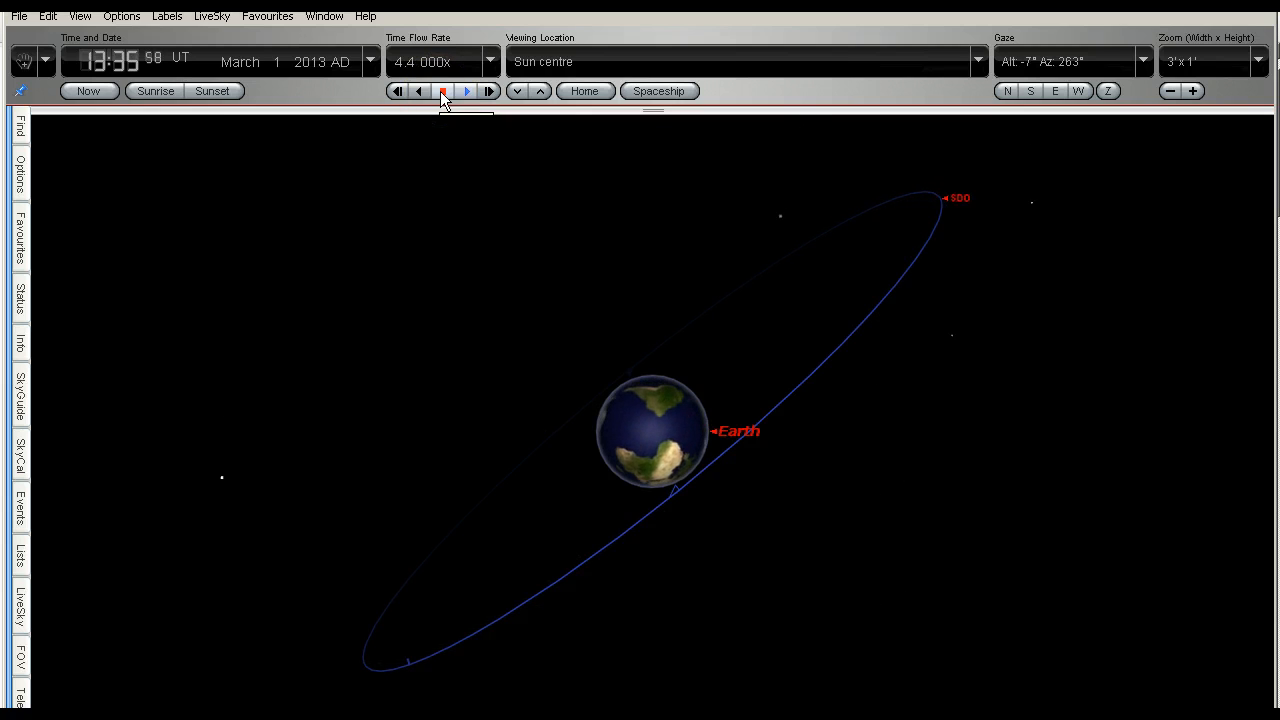
pyautogui.click(441, 91)
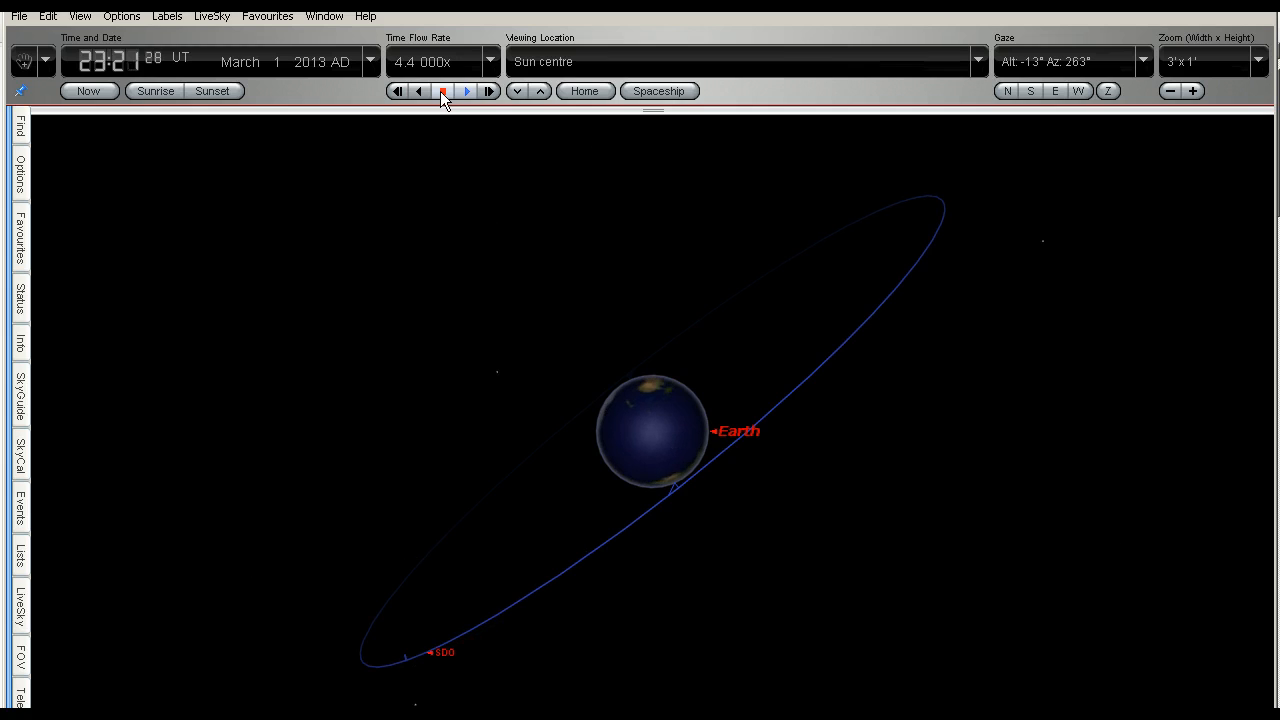
pyautogui.click(440, 91)
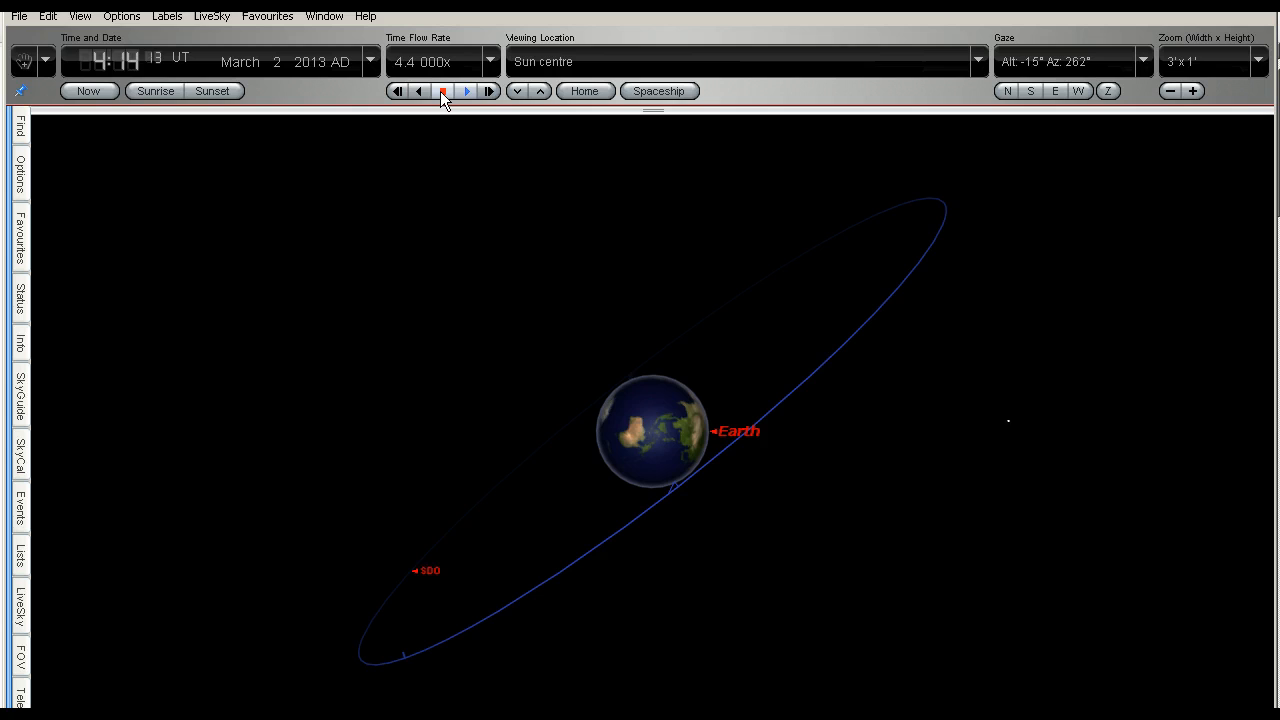
pyautogui.click(439, 91)
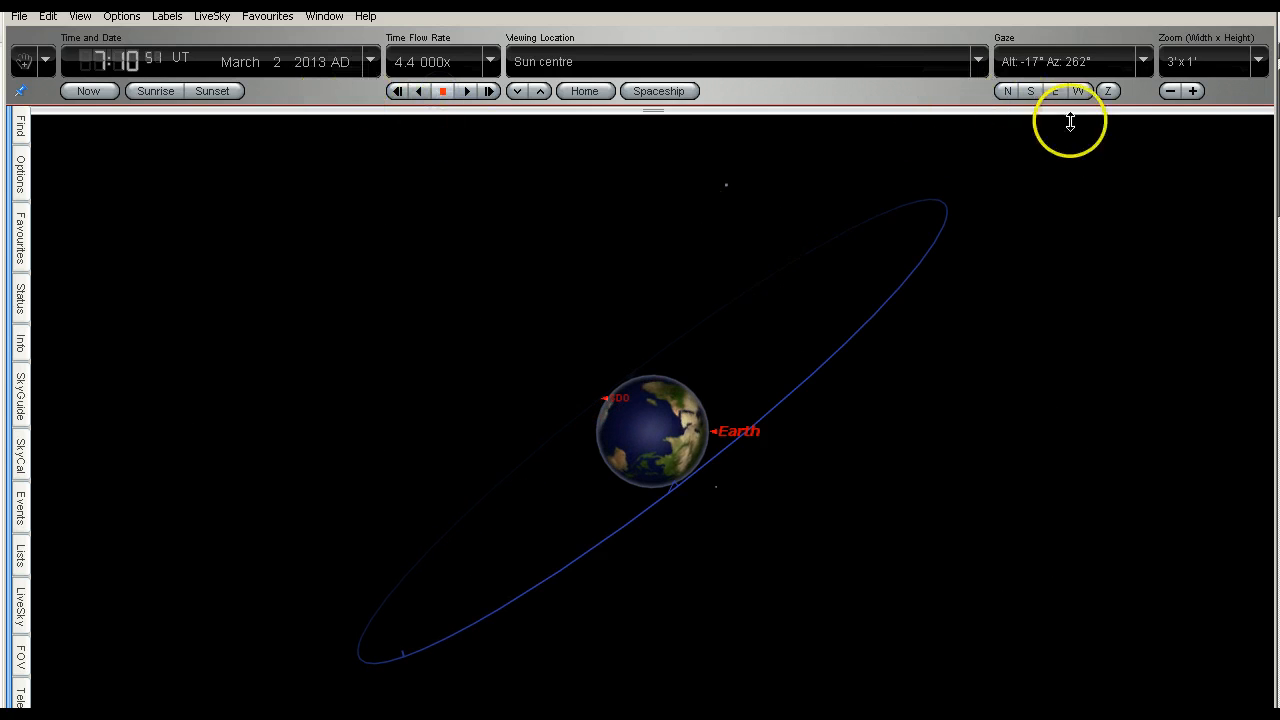
# Zoom in close on Earth, then zoom out to a 4°x2° field showing SDO's orbit
pyautogui.click(1192, 91)
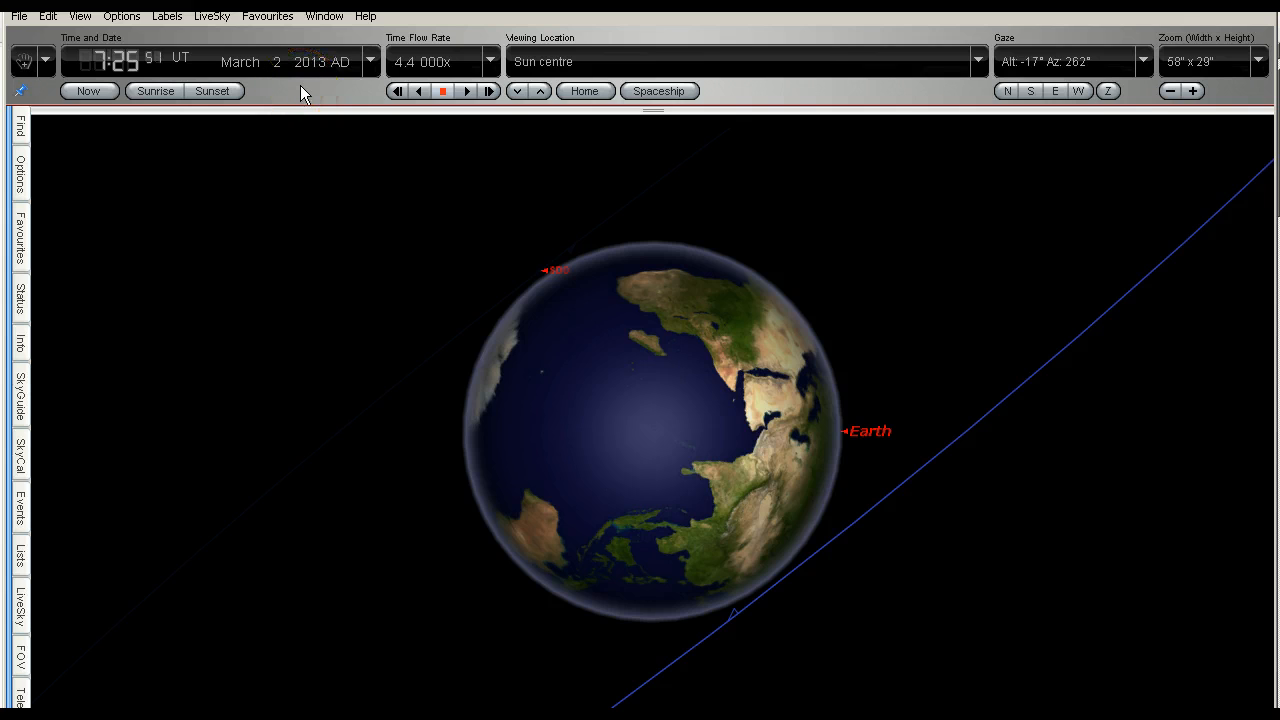
pyautogui.click(1170, 93)
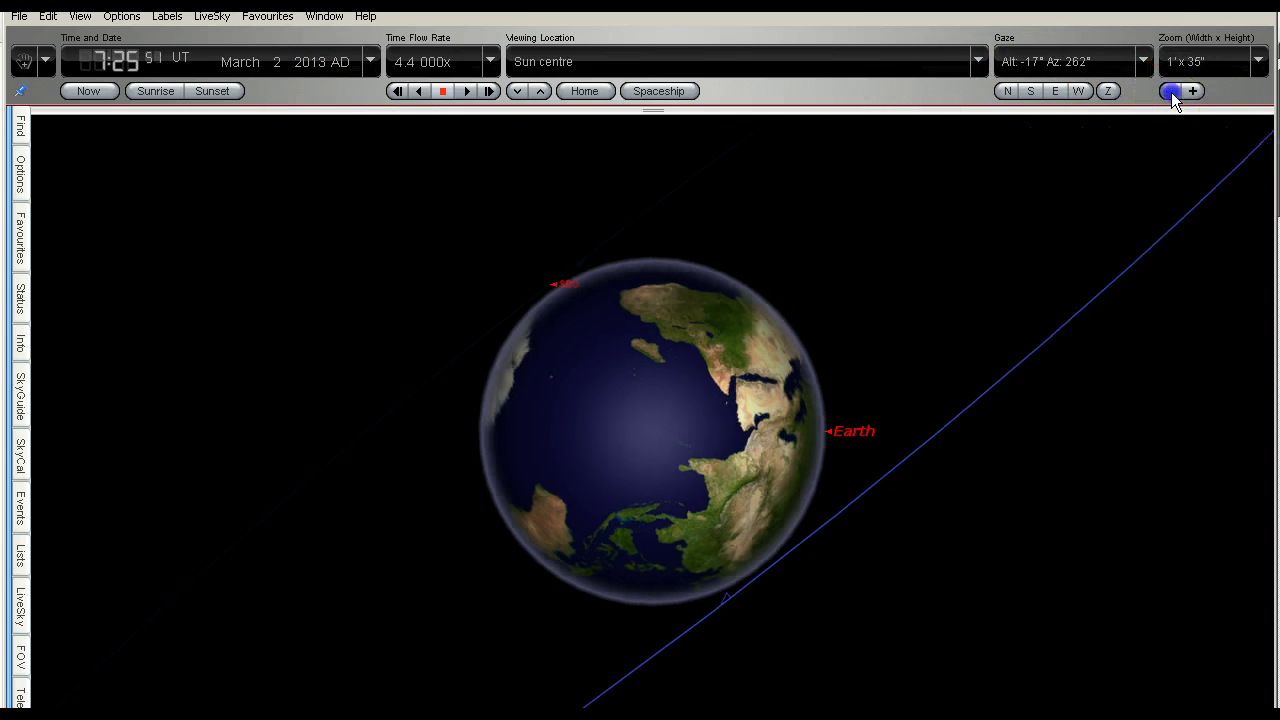
pyautogui.click(1170, 92)
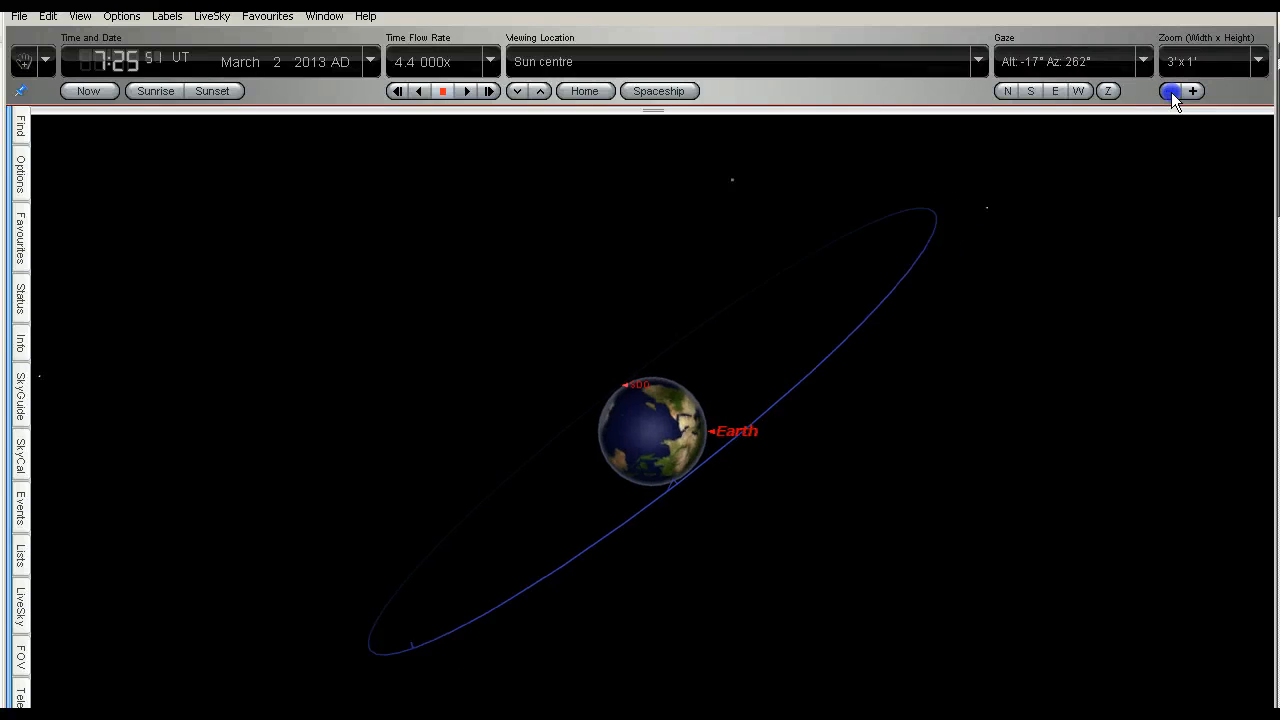
pyautogui.click(1169, 93)
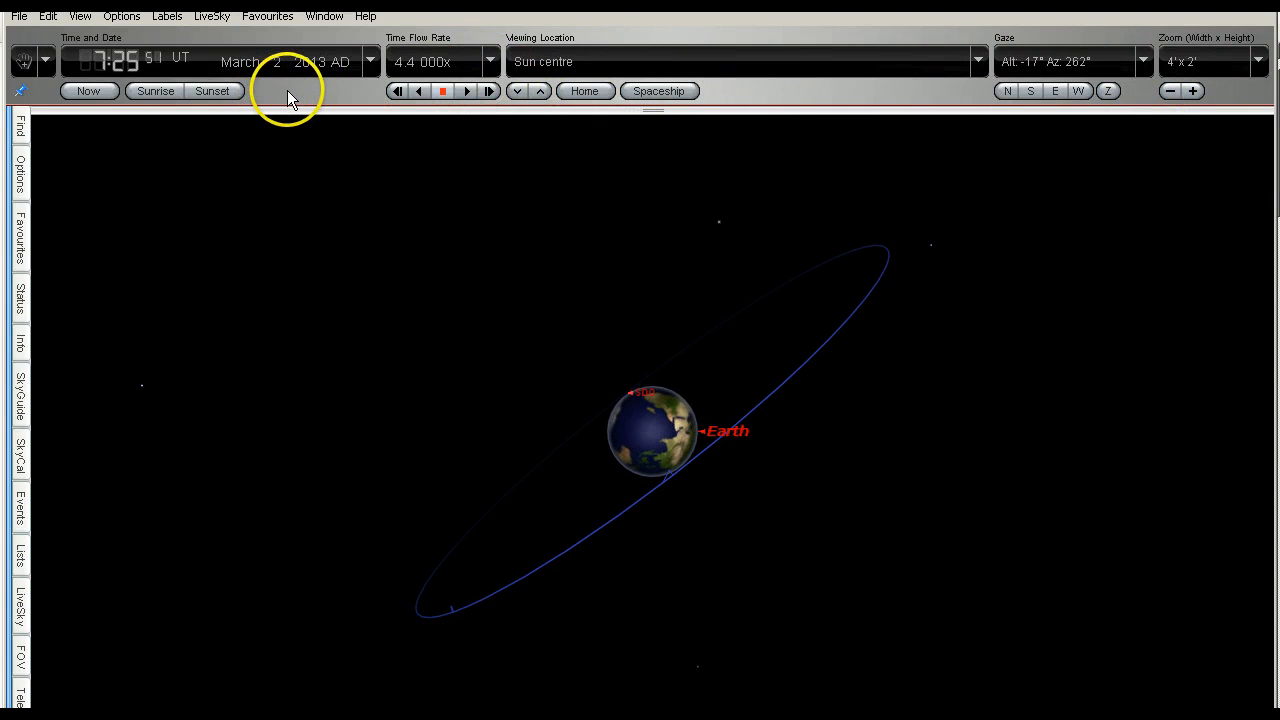
pyautogui.moveTo(348, 98)
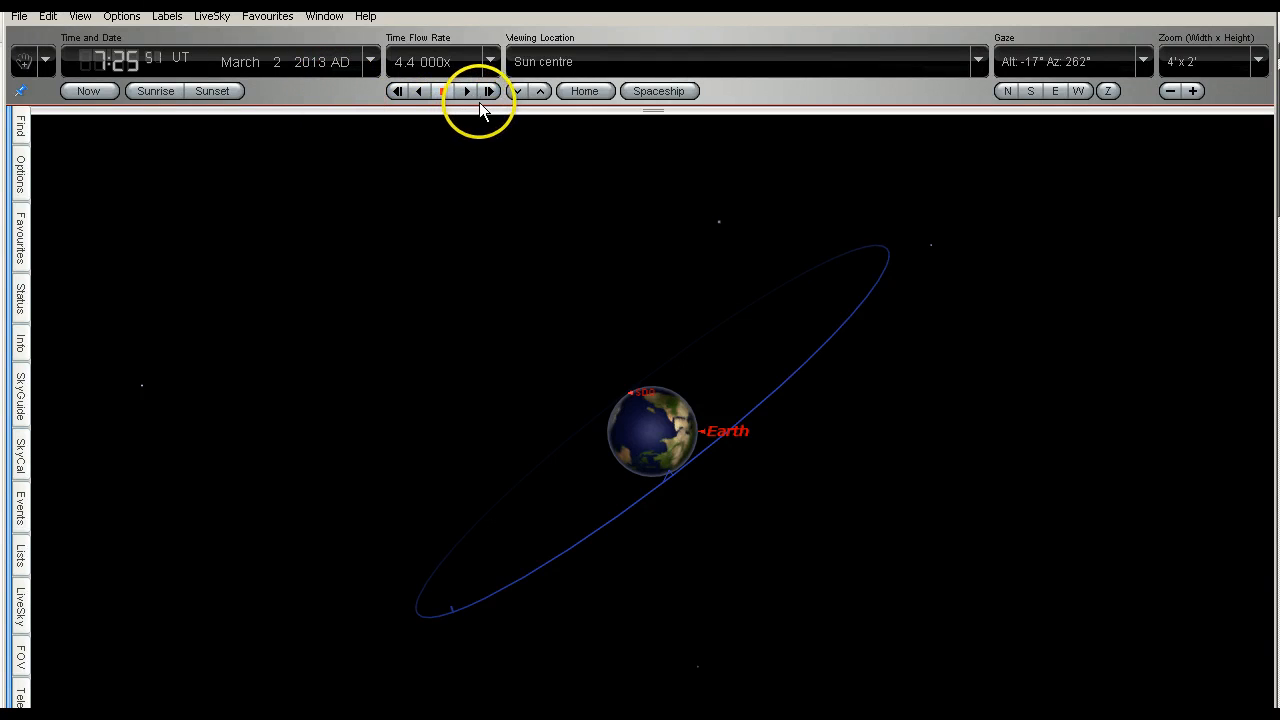
# Run time forward, stop at 07:22 UT on March 3, 2013, and zoom in toward Earth
pyautogui.click(466, 91)
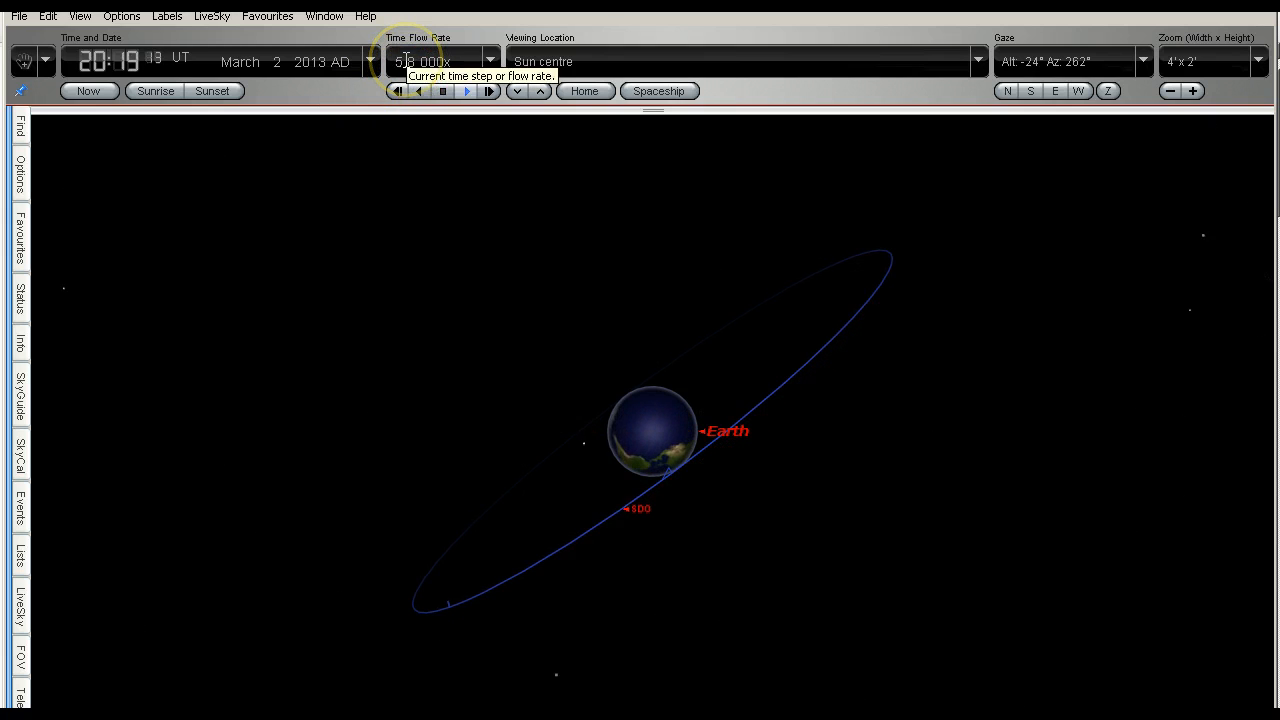
pyautogui.click(439, 91)
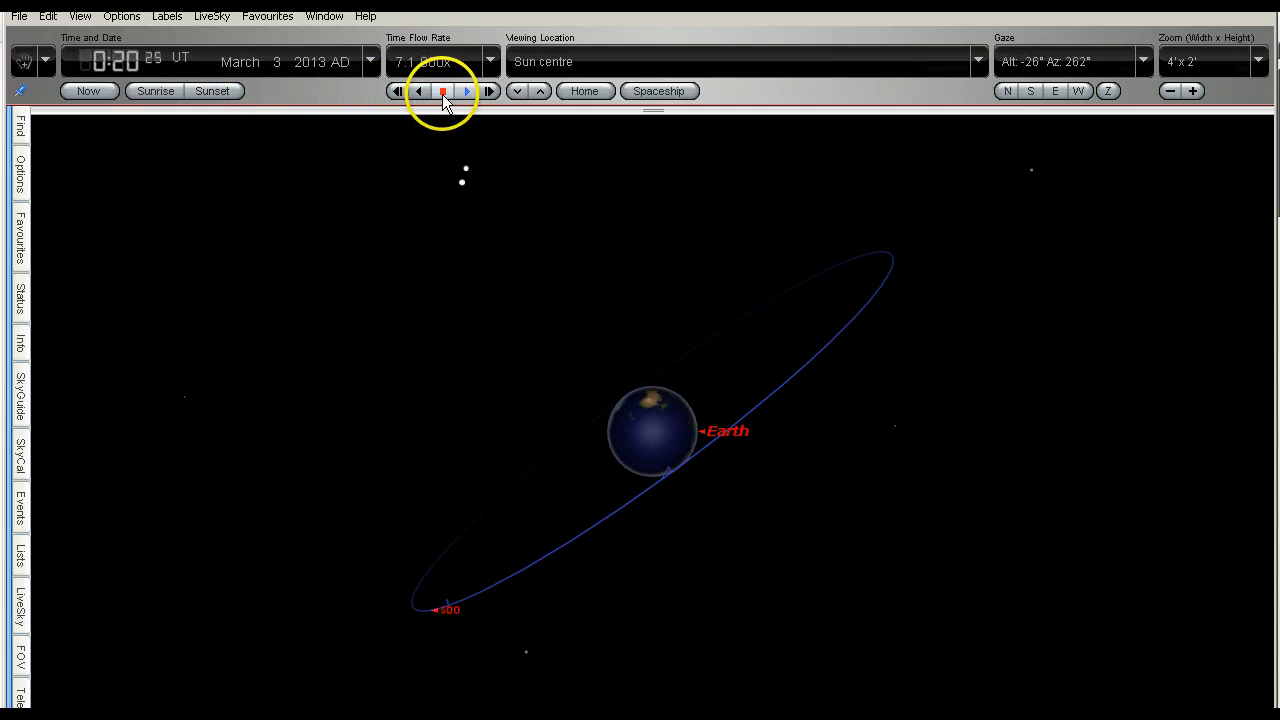
pyautogui.click(439, 91)
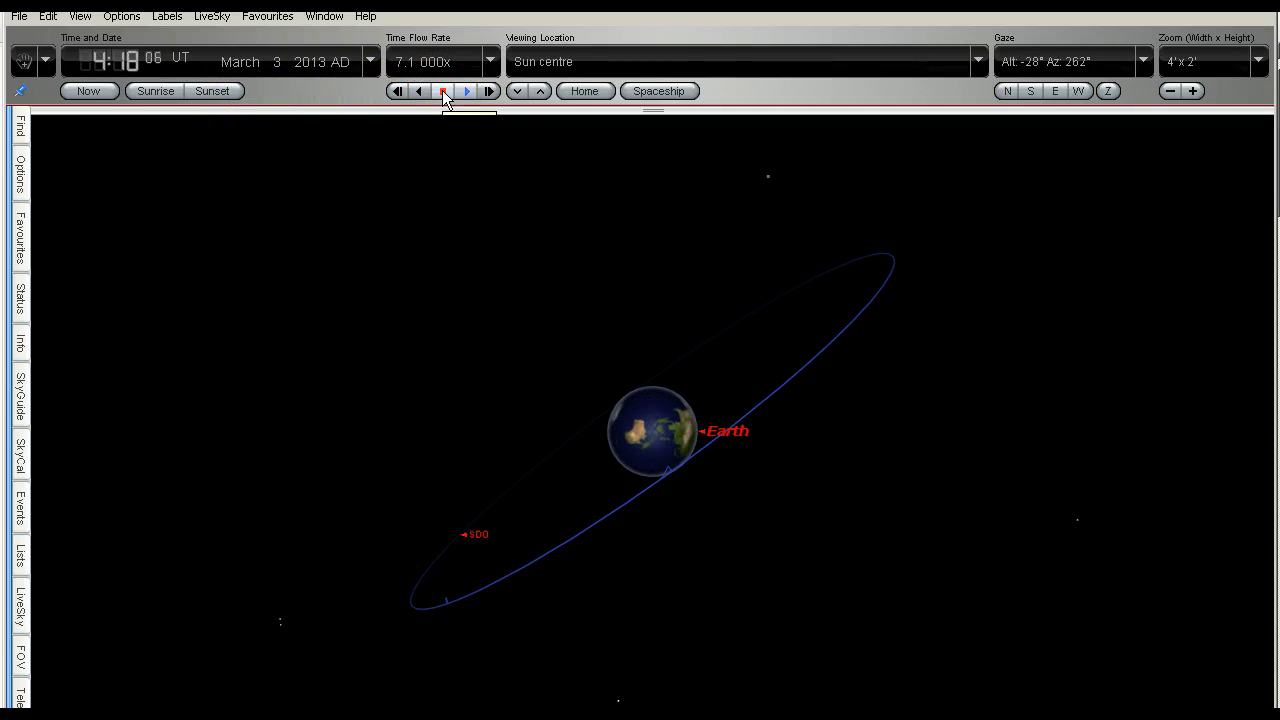
pyautogui.click(441, 91)
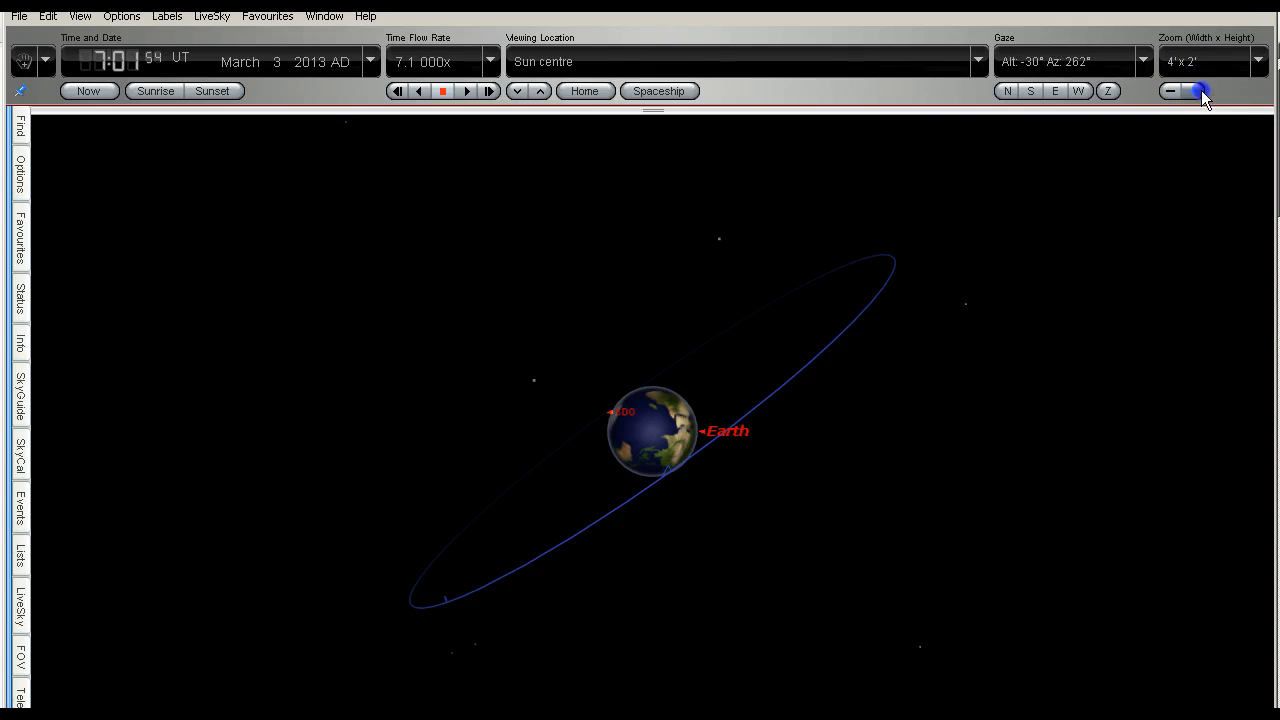
pyautogui.click(1198, 93)
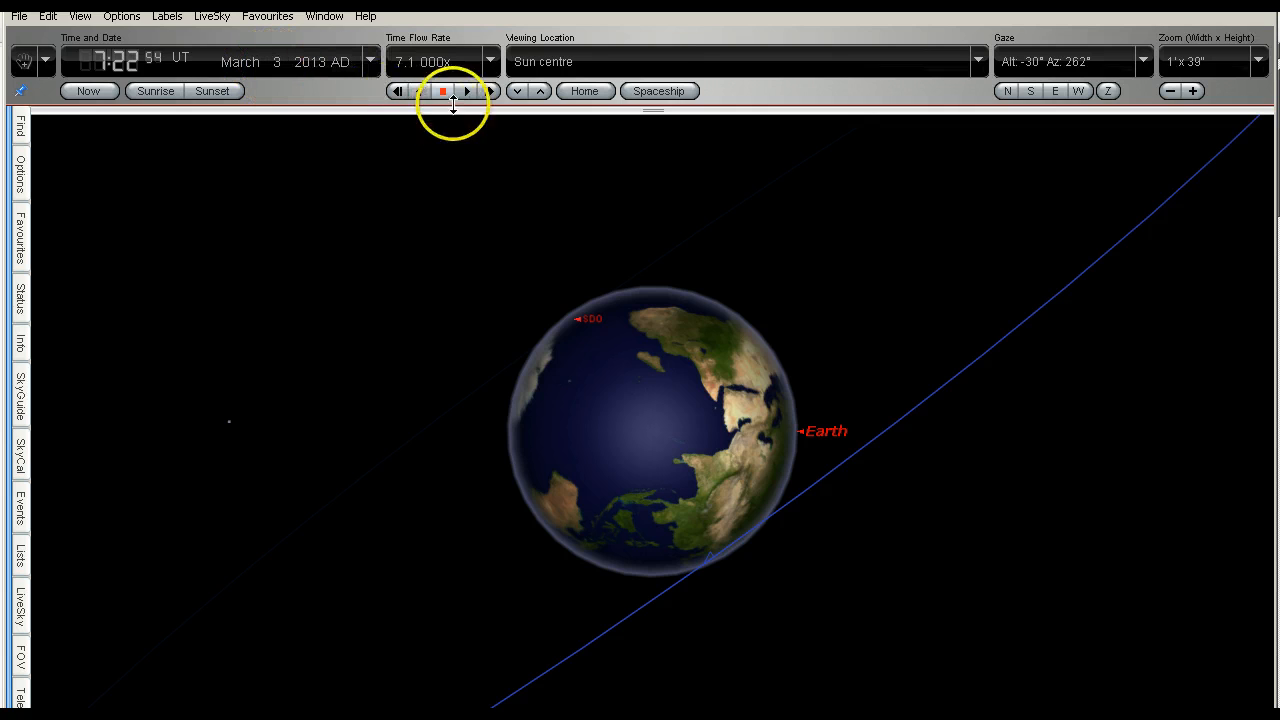
# Set a one-day time step and advance the date day by day from March 3, 2013
pyautogui.click(487, 61)
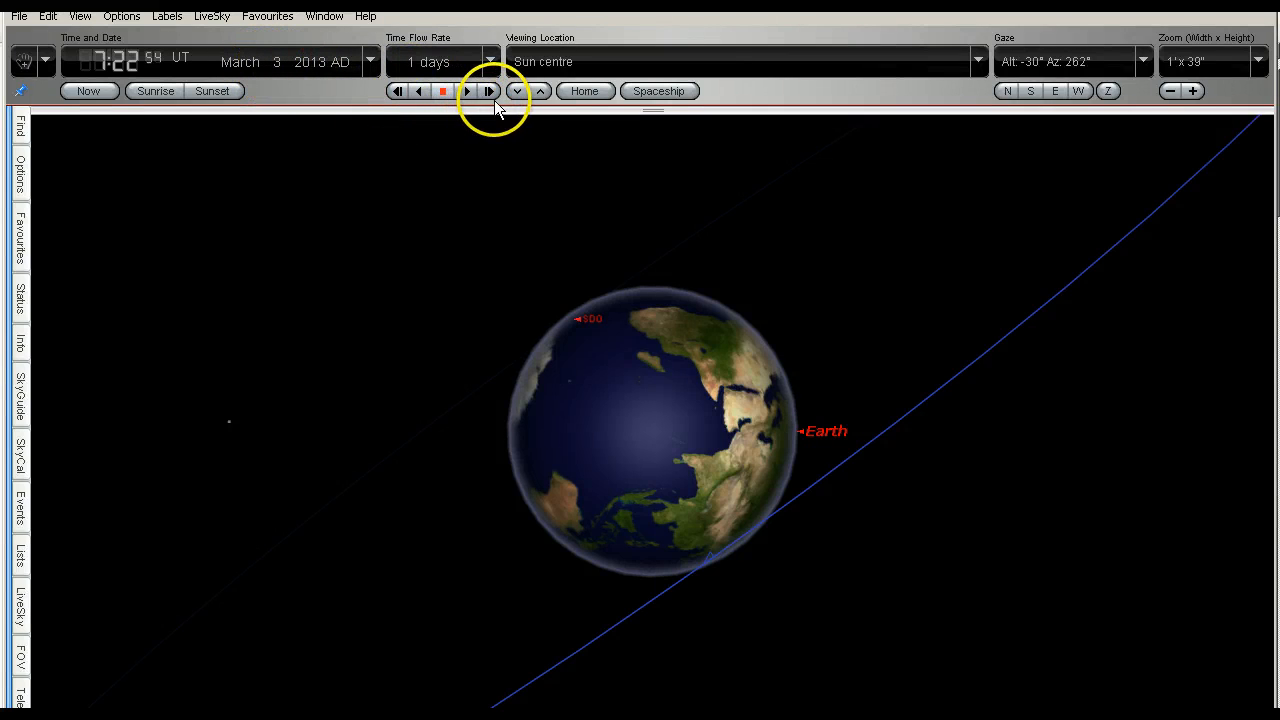
pyautogui.click(489, 91)
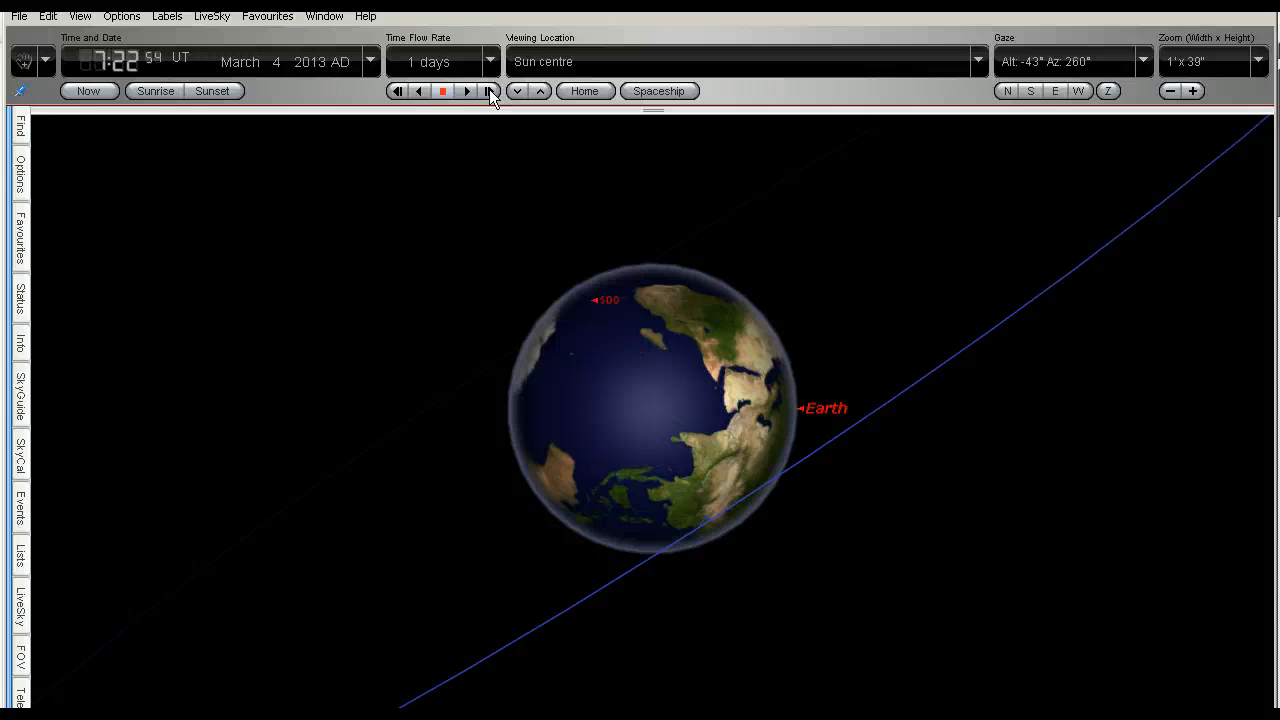
pyautogui.click(489, 91)
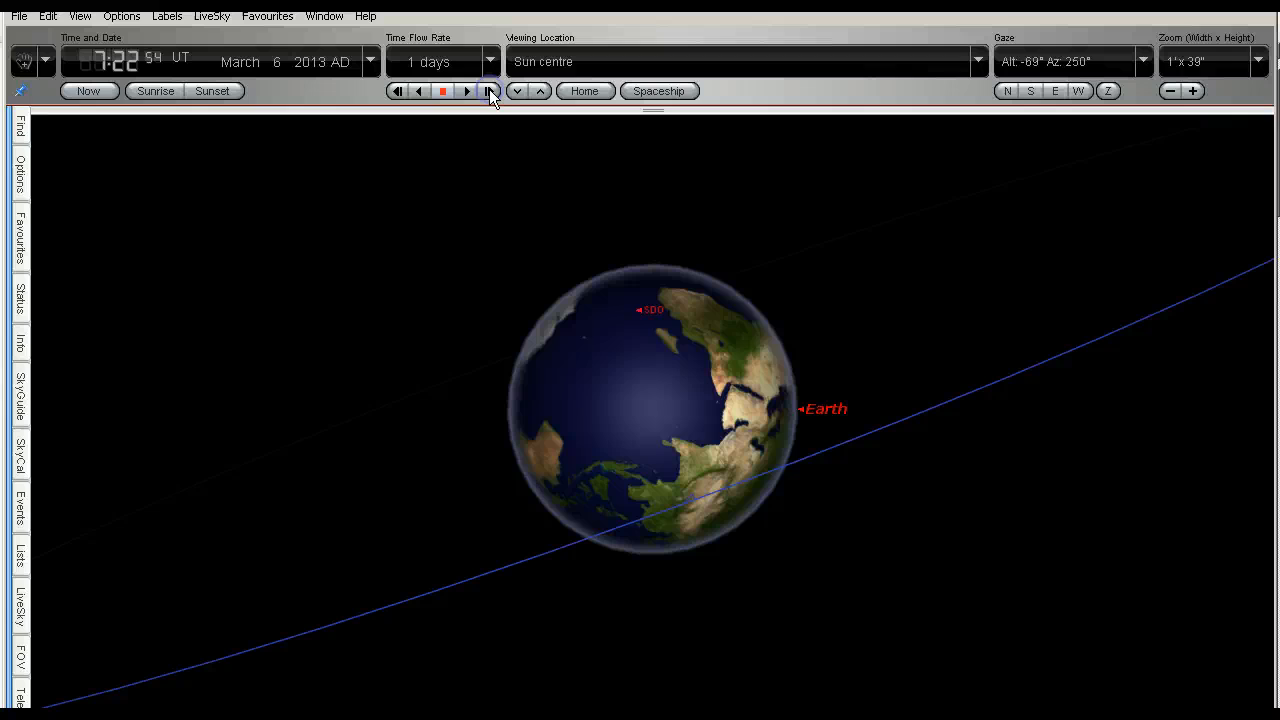
pyautogui.click(486, 91)
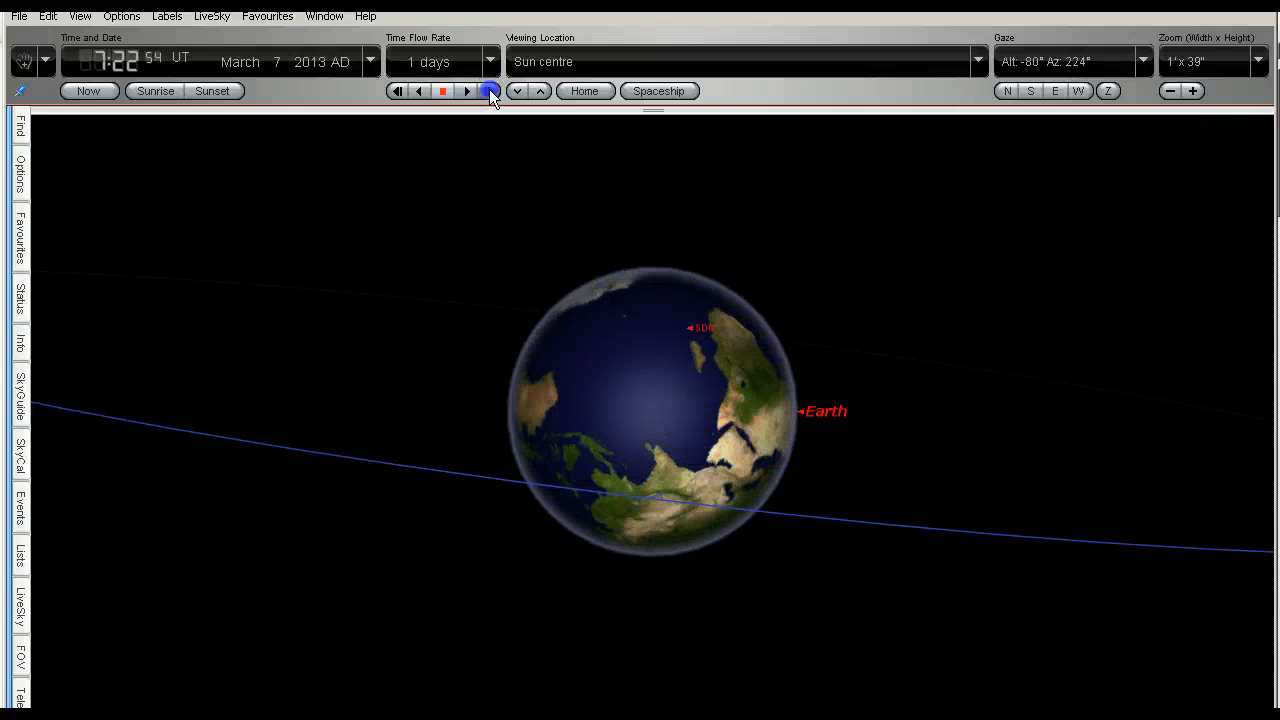
pyautogui.click(486, 91)
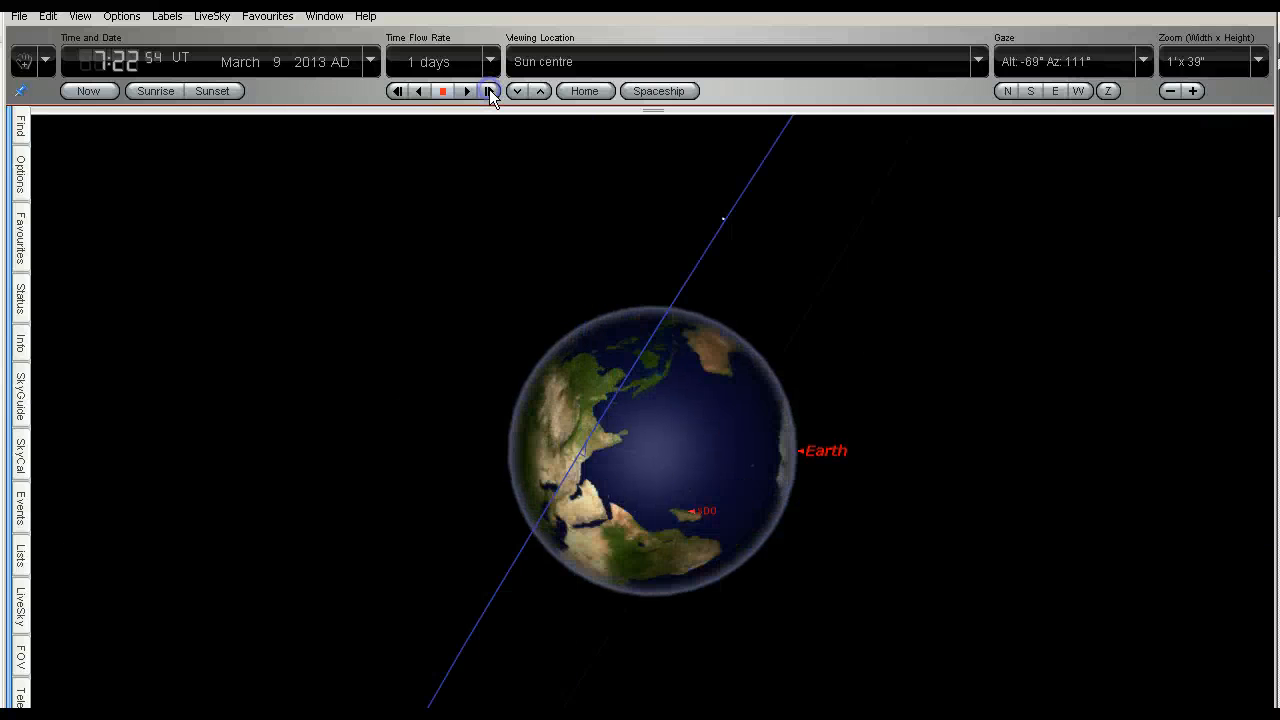
pyautogui.click(487, 91)
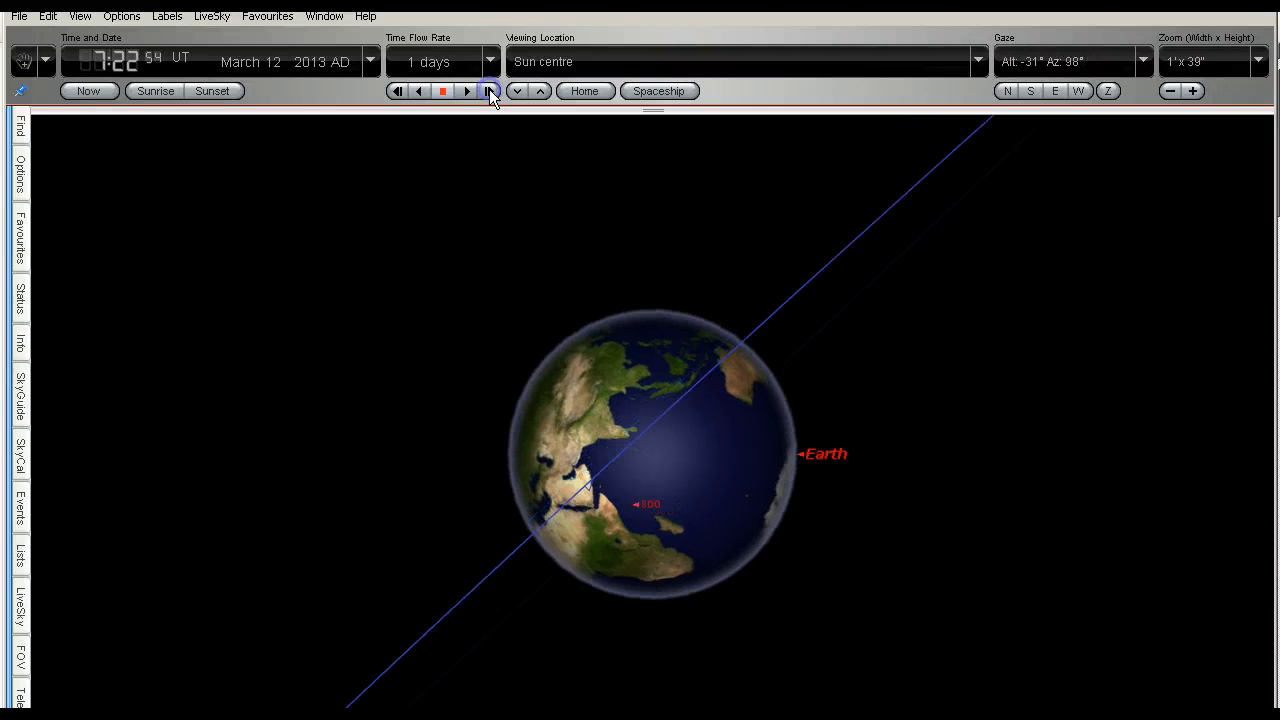
pyautogui.click(489, 90)
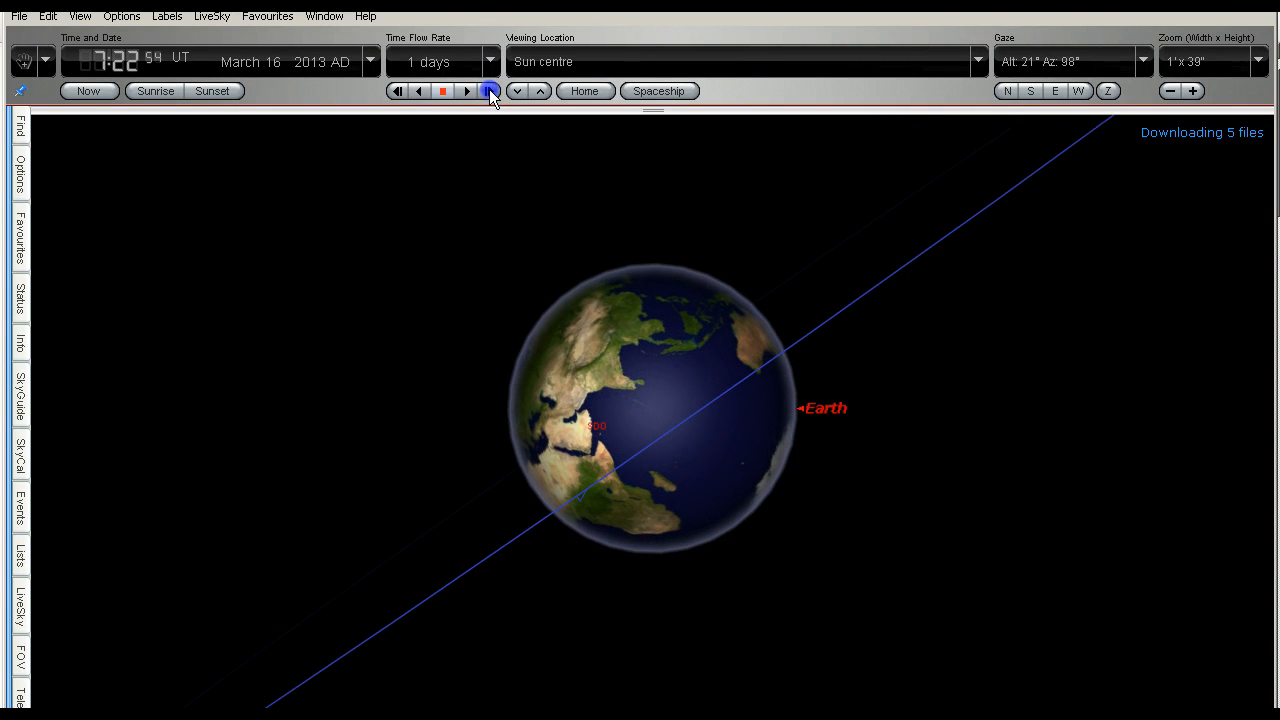
pyautogui.click(487, 90)
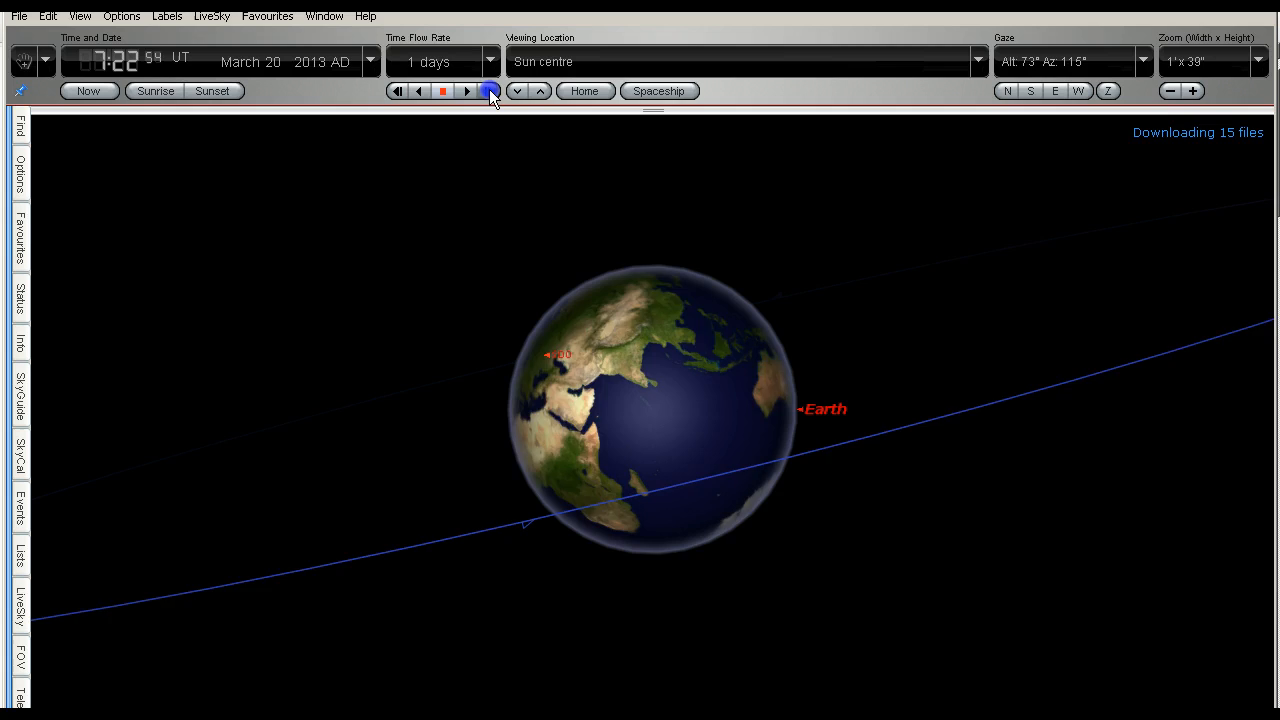
pyautogui.click(486, 90)
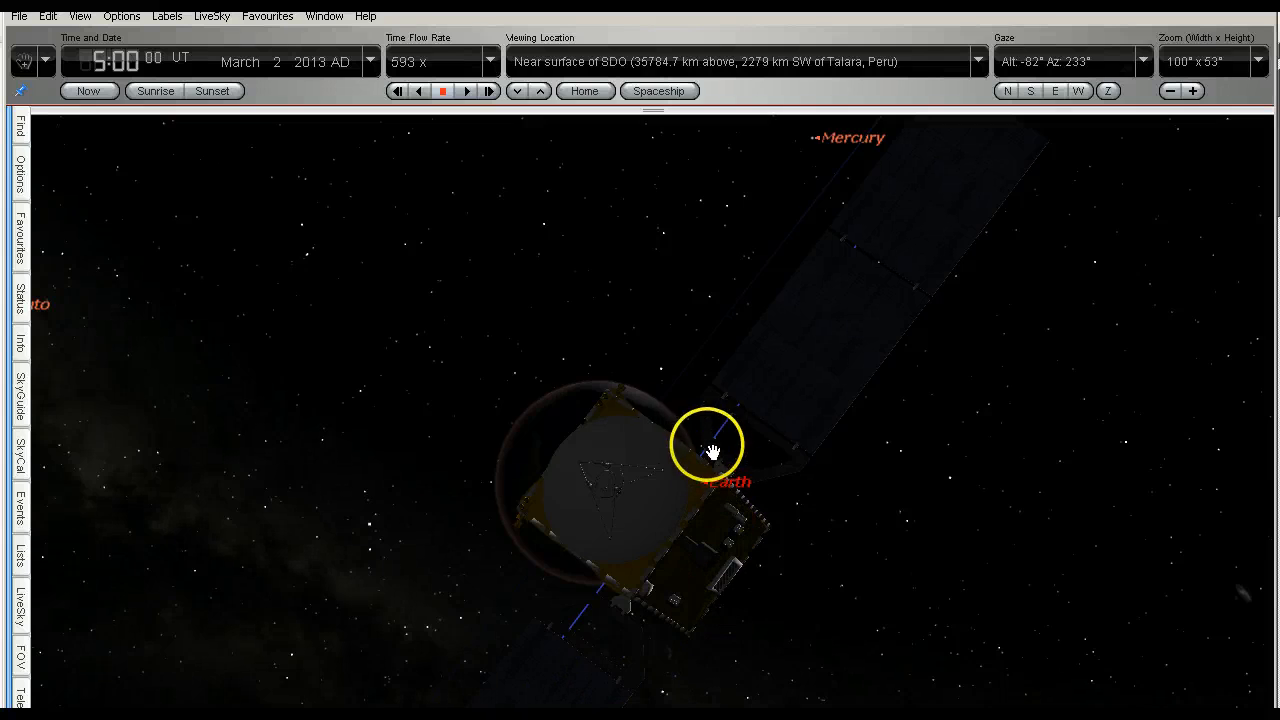
# Reposition the view beside SDO and run time forward from 05:00 UT on March 2, 2013
pyautogui.moveTo(712, 447); pyautogui.dragTo(562, 502)
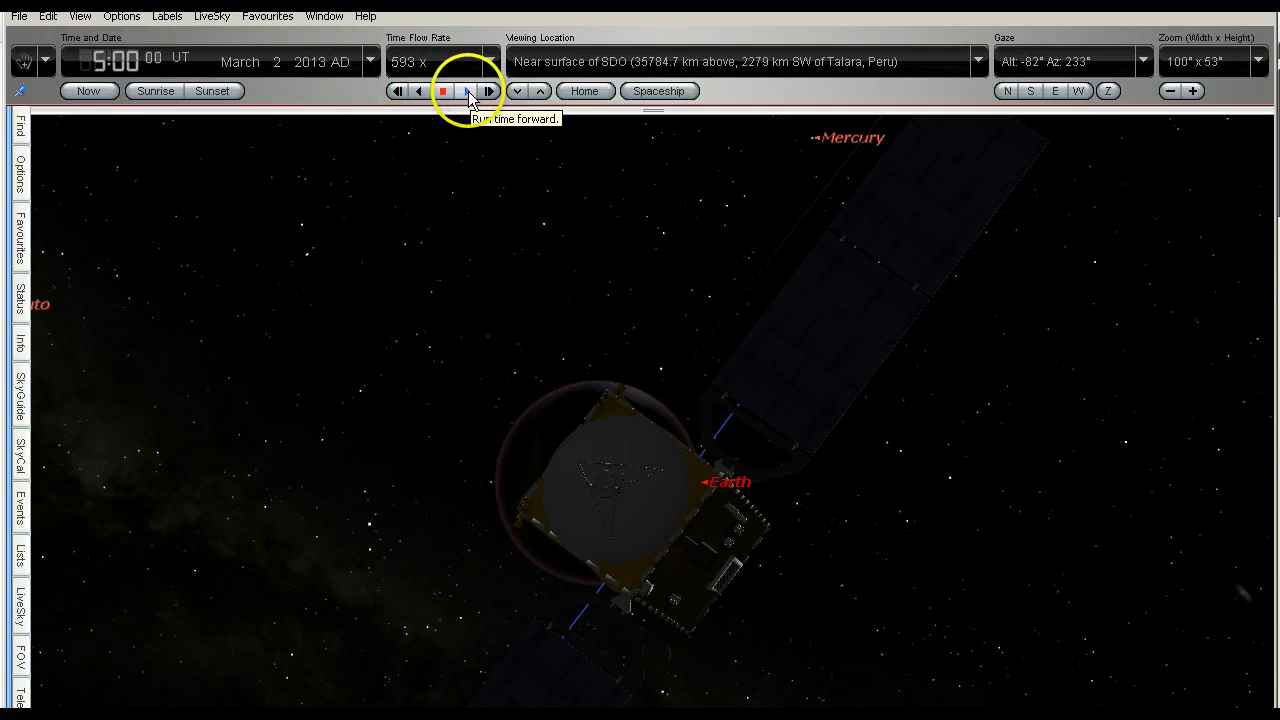
pyautogui.click(471, 91)
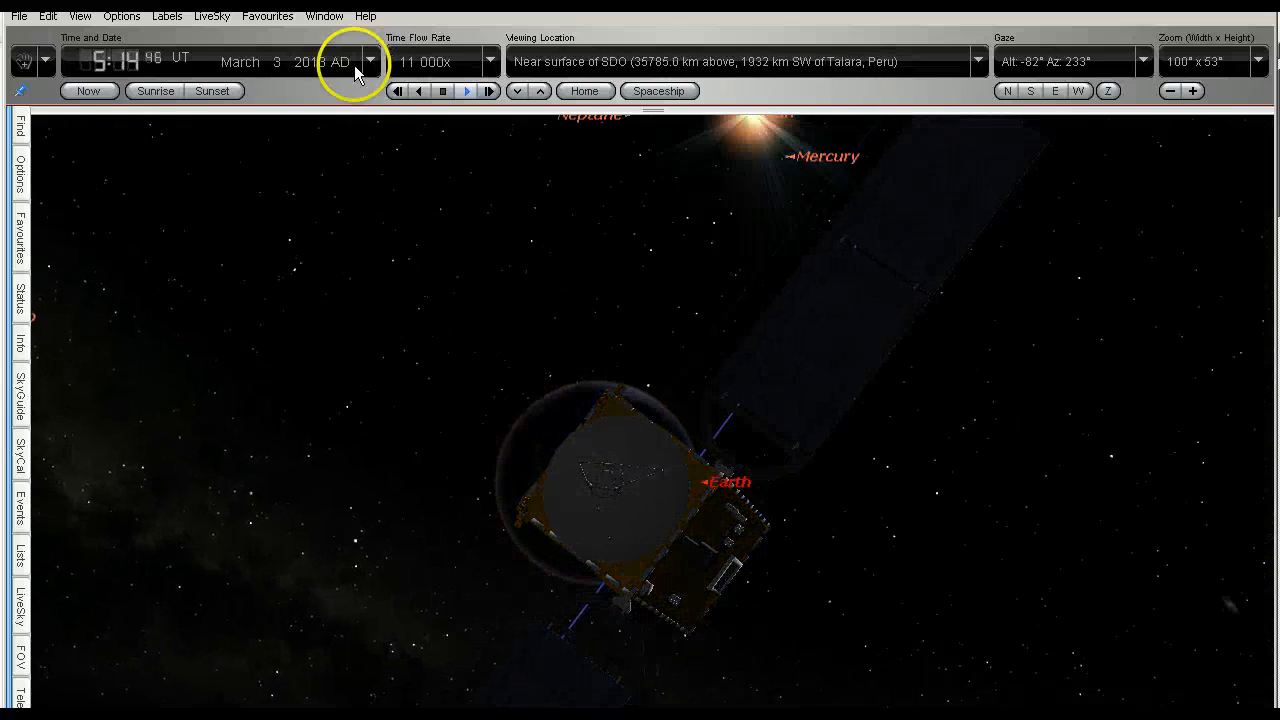
# Pause time at the March 3 and March 4 eclipses, resuming at 11,000x in between
pyautogui.click(445, 90)
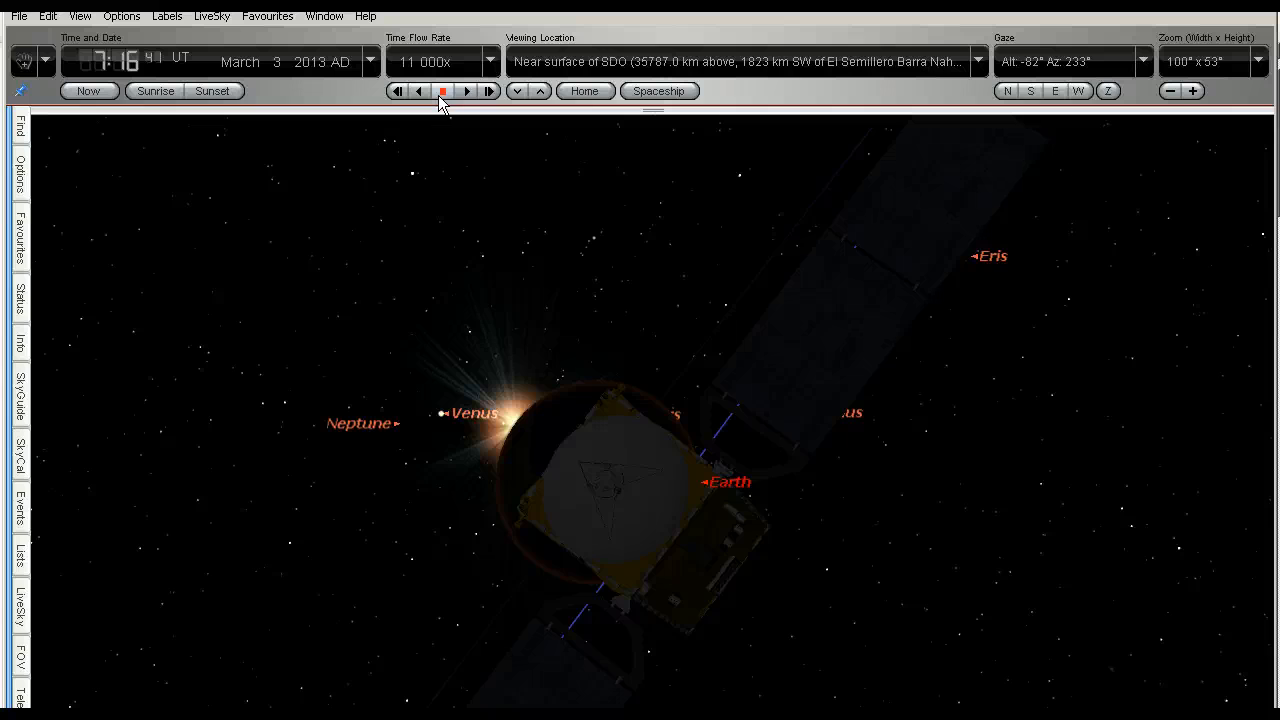
pyautogui.click(466, 91)
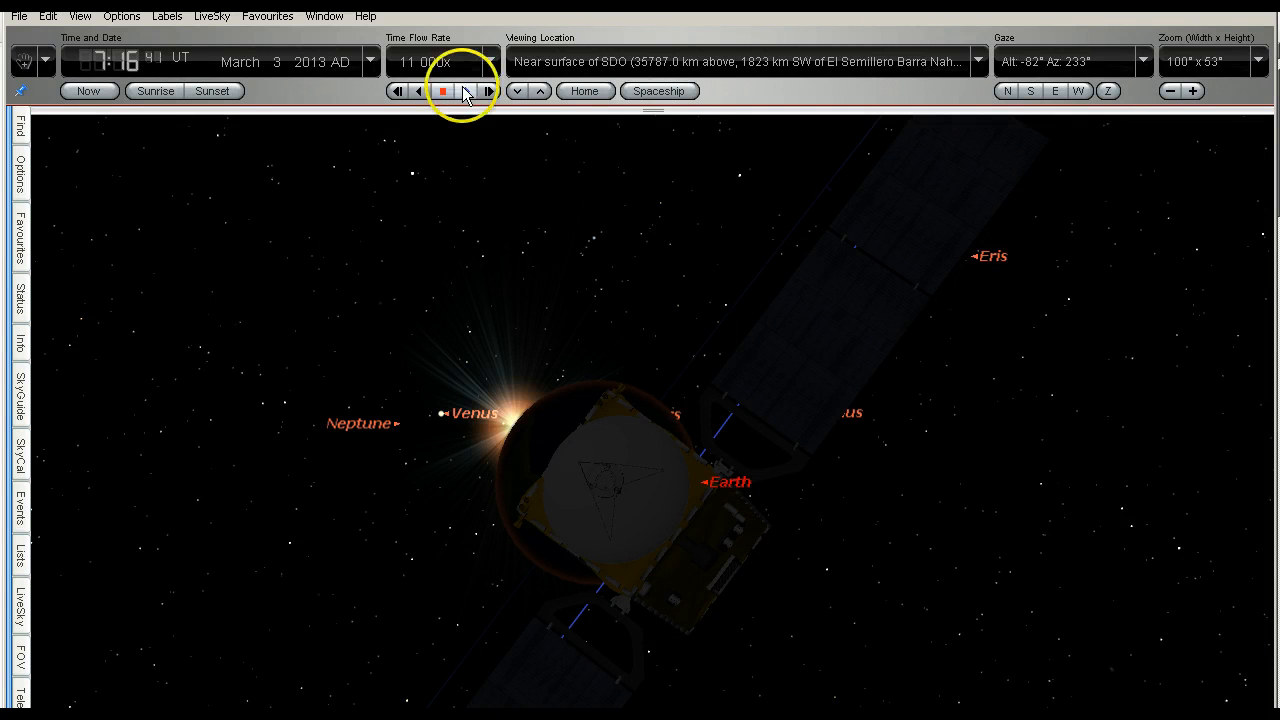
pyautogui.click(463, 91)
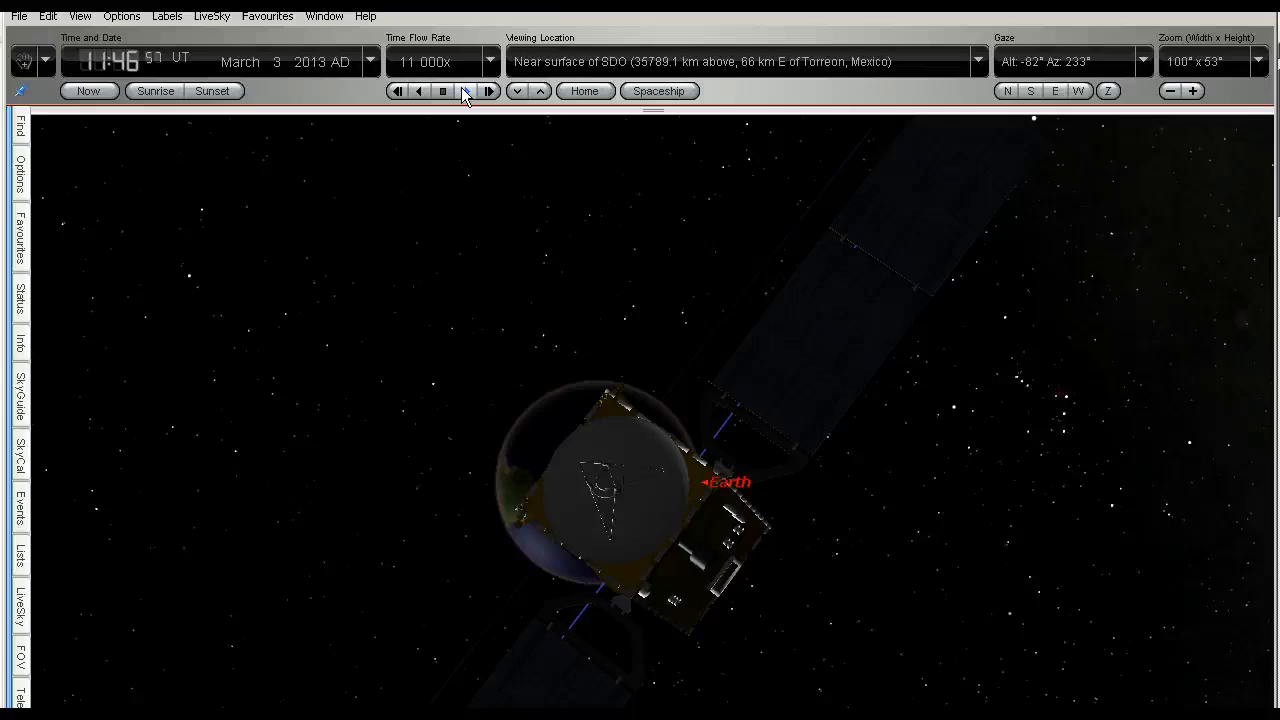
pyautogui.click(464, 90)
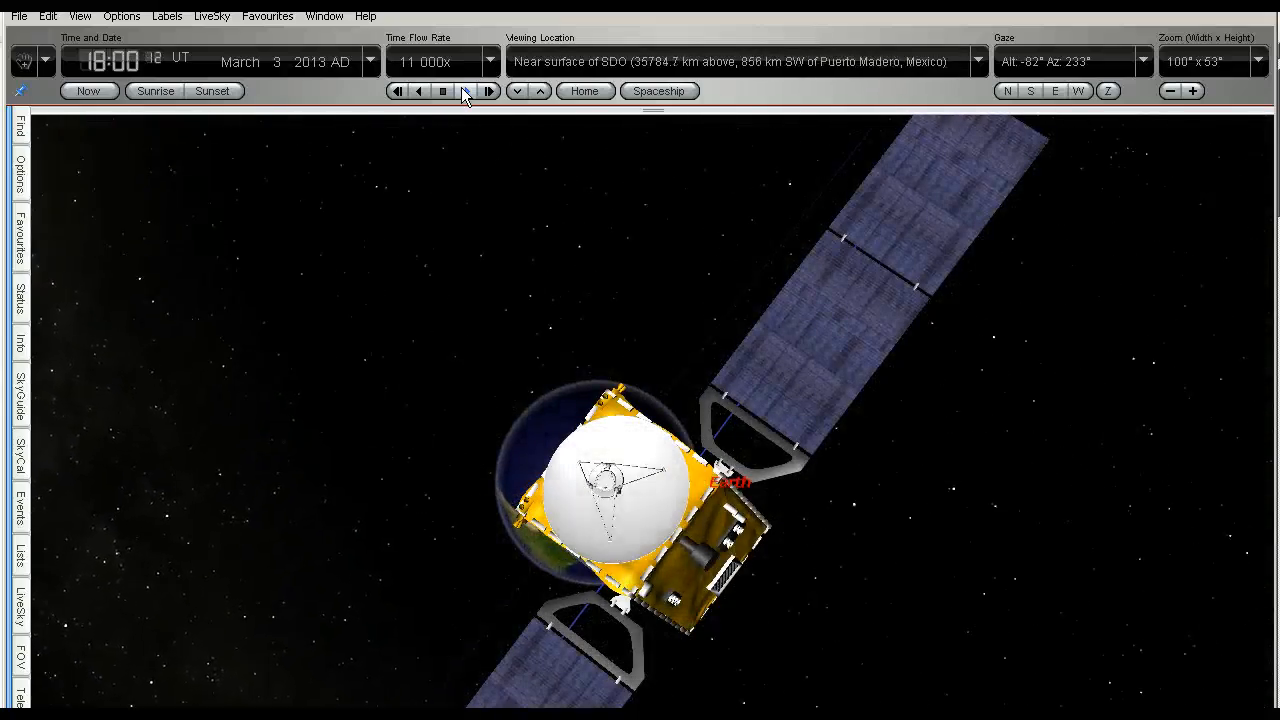
pyautogui.click(445, 91)
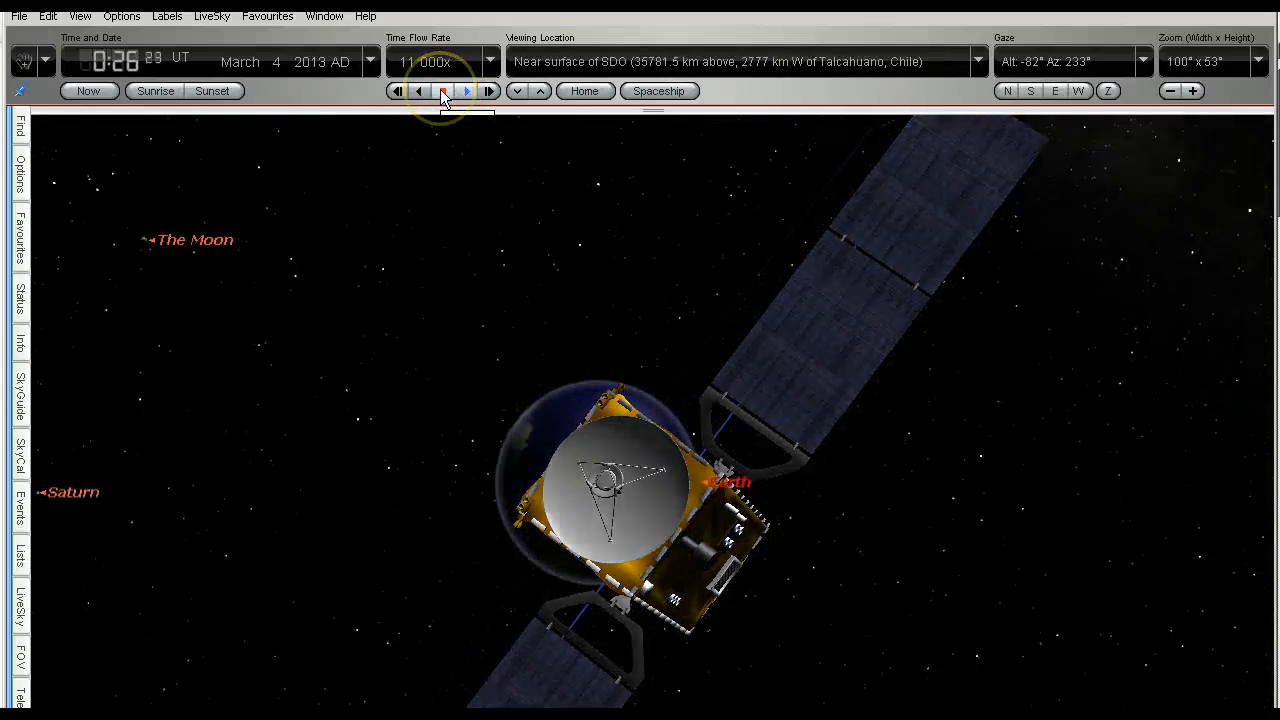
pyautogui.click(443, 91)
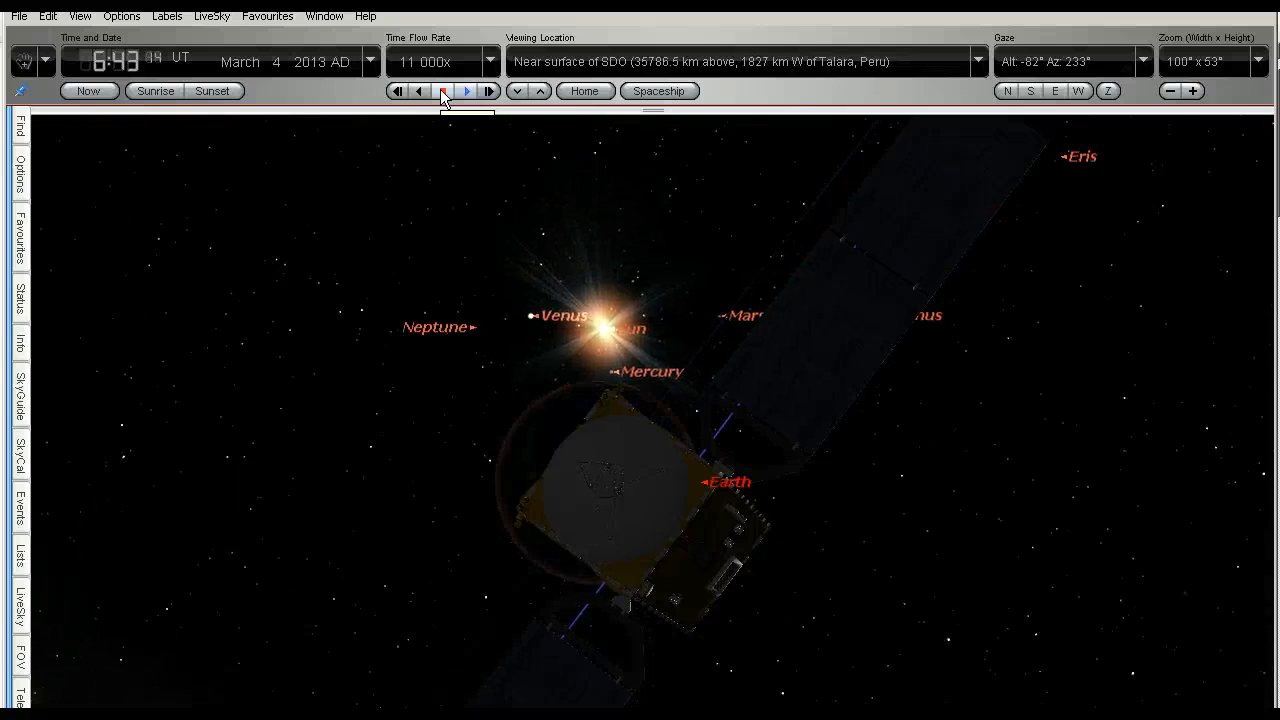
pyautogui.click(444, 91)
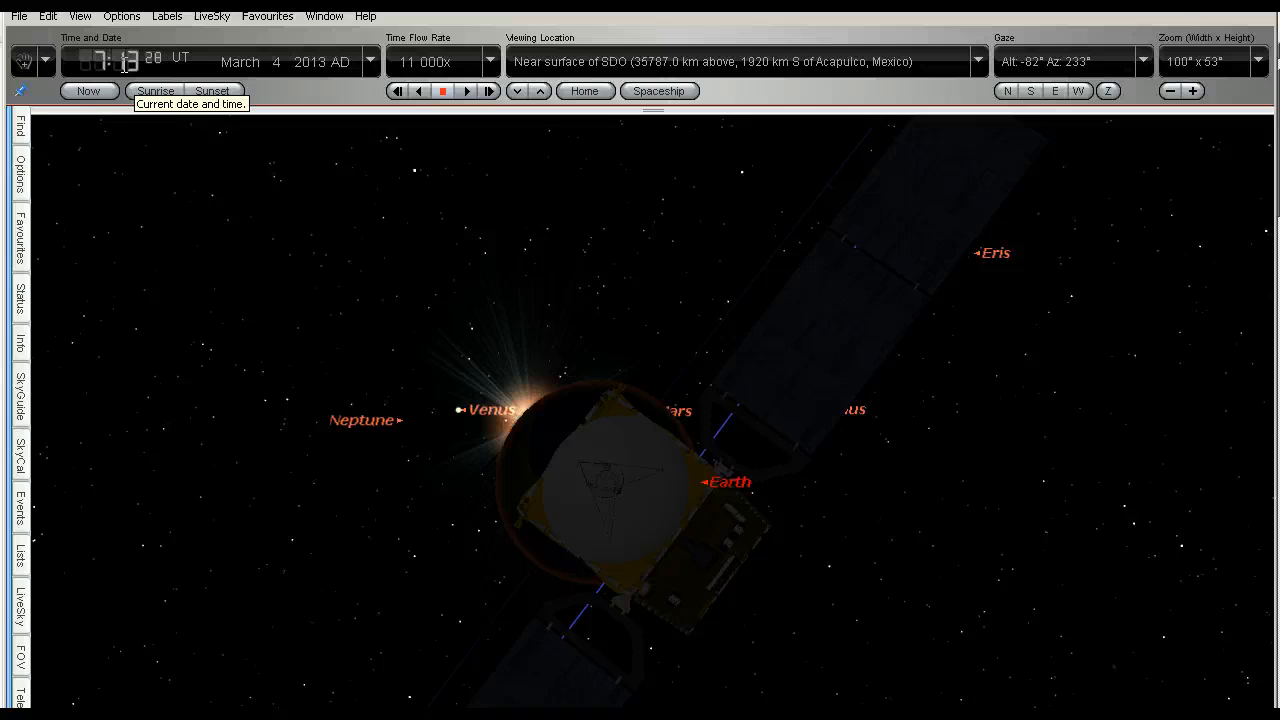
# Resume time and pause at the March 5 eclipse around 07:00 UT
pyautogui.click(460, 91)
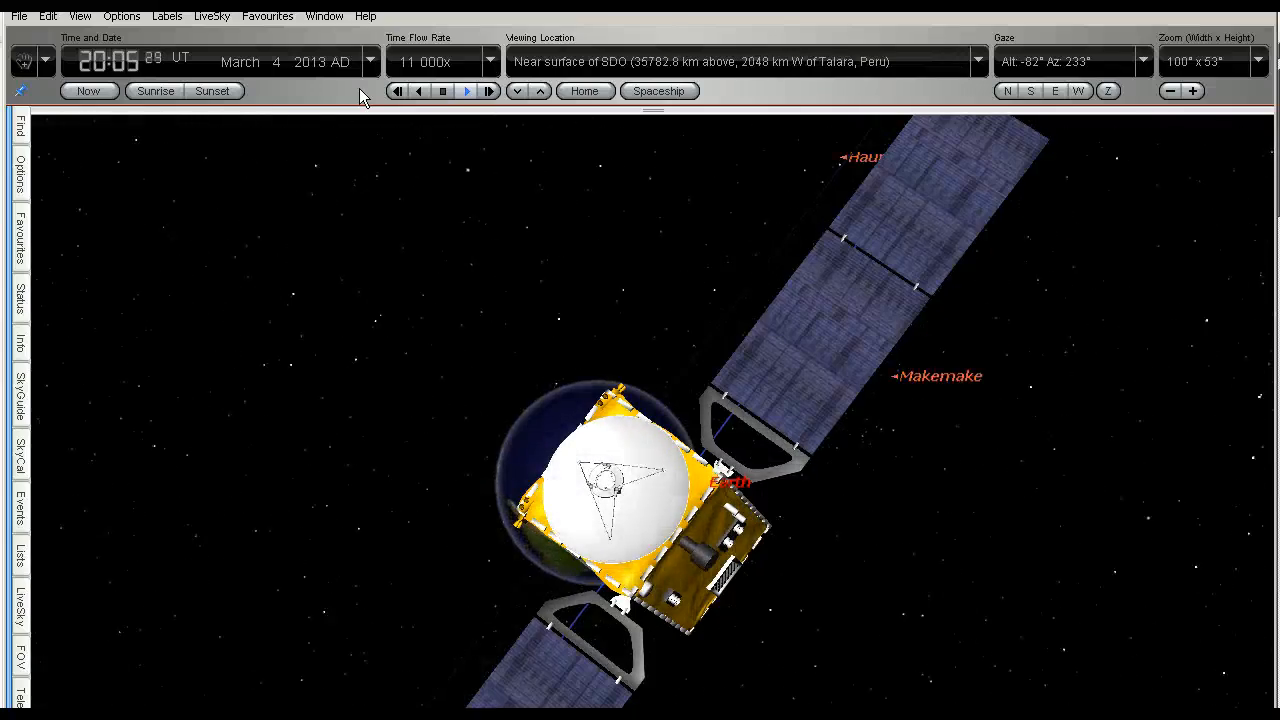
pyautogui.click(440, 91)
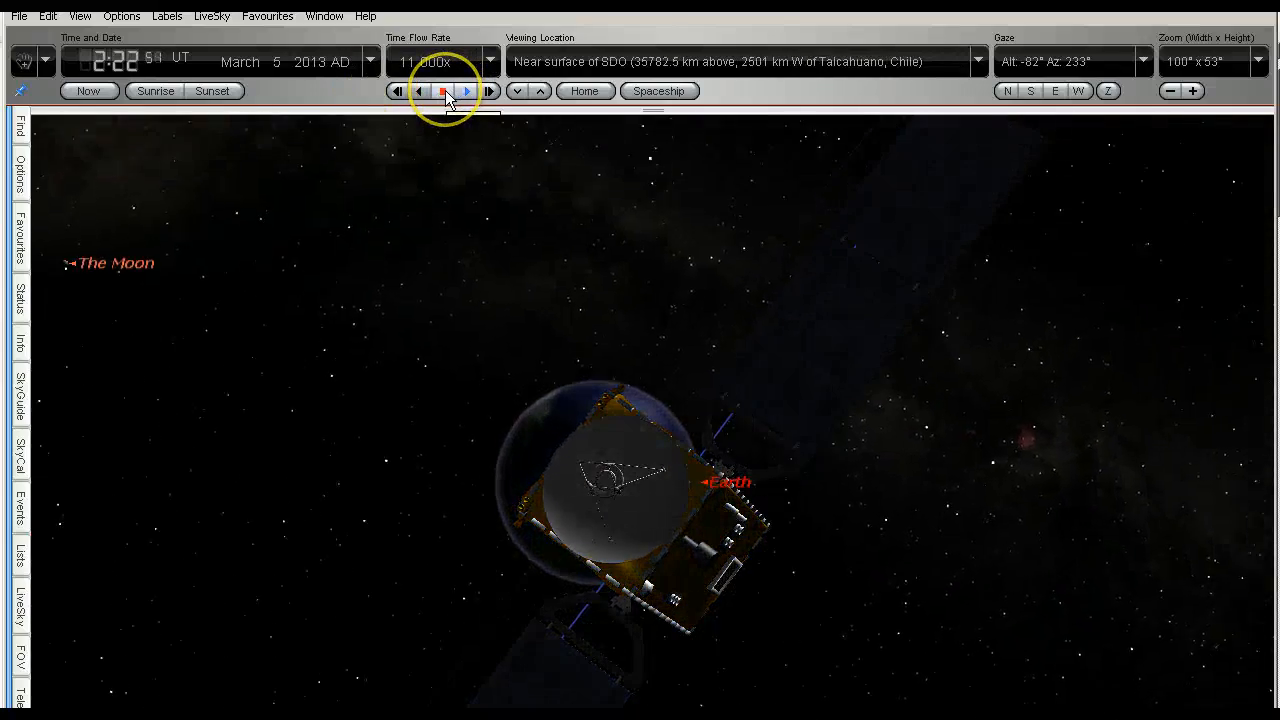
pyautogui.click(441, 91)
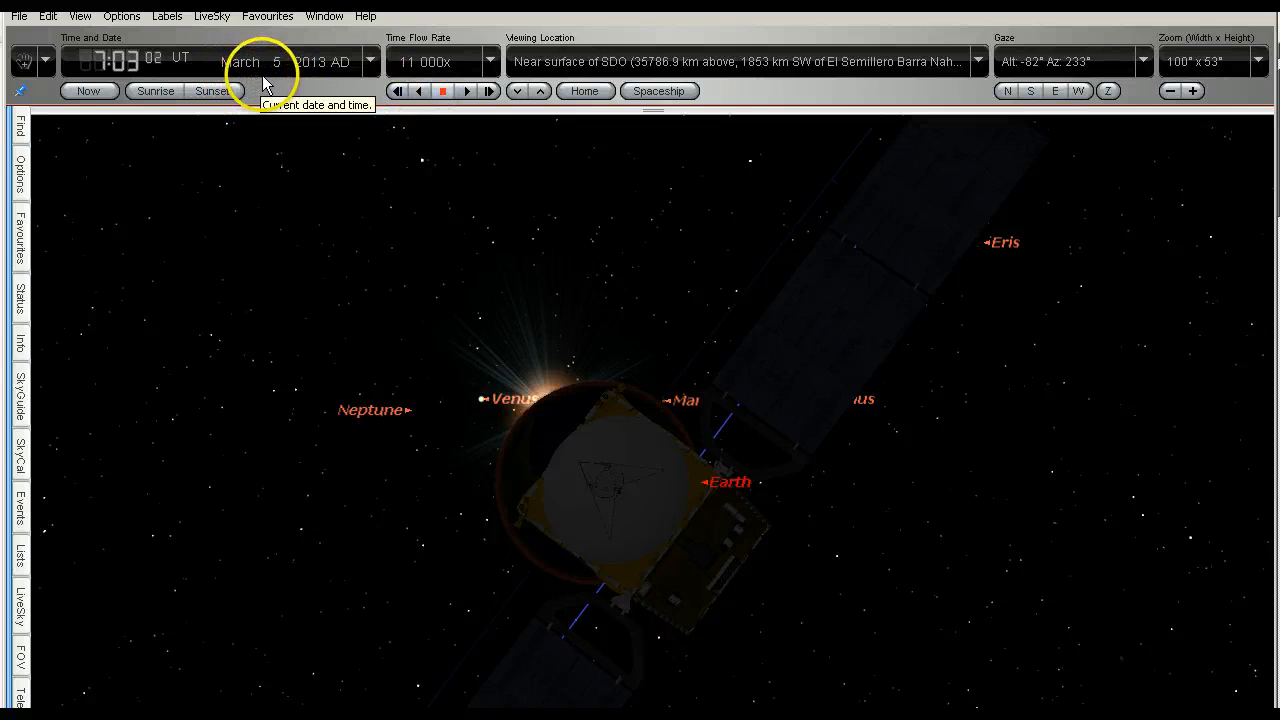
pyautogui.moveTo(323, 92)
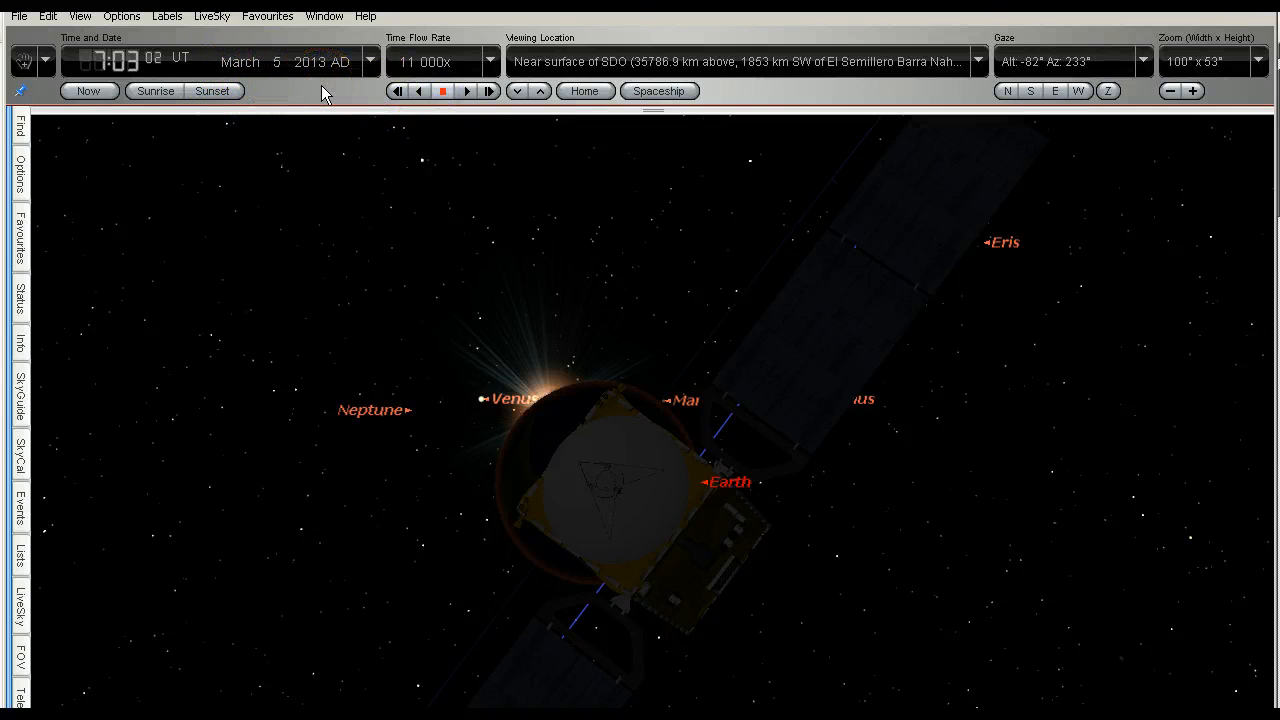